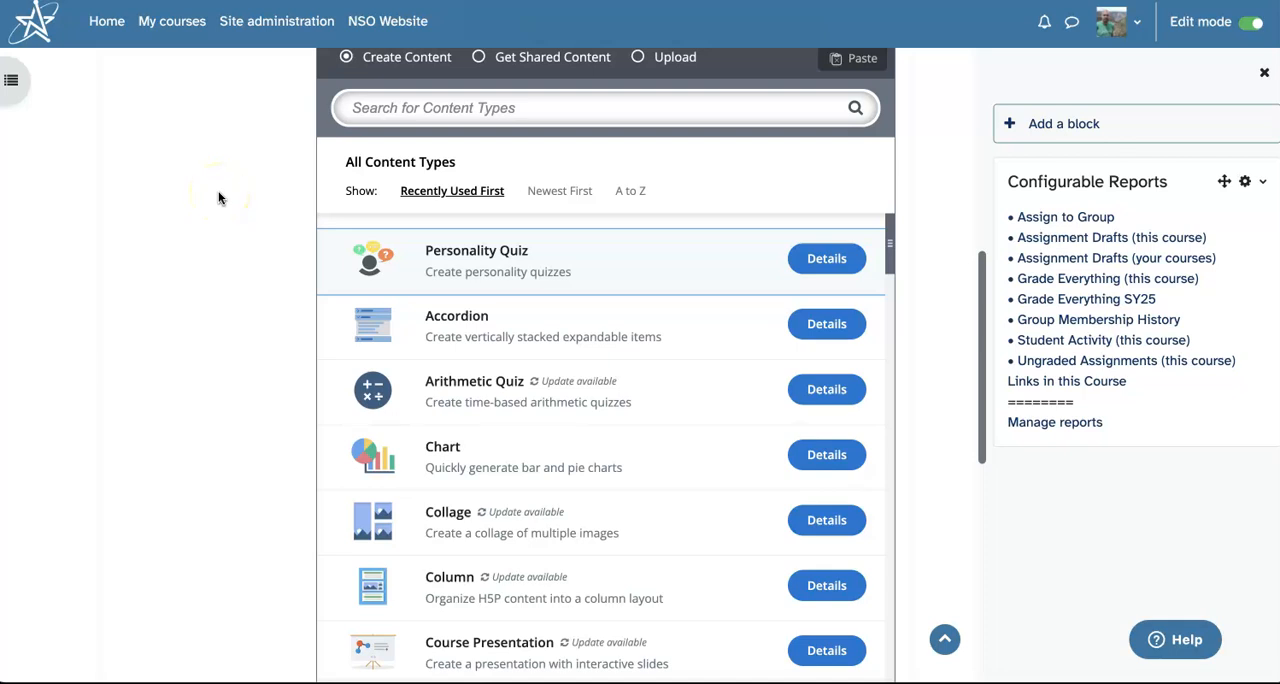
mouse_move(692, 264)
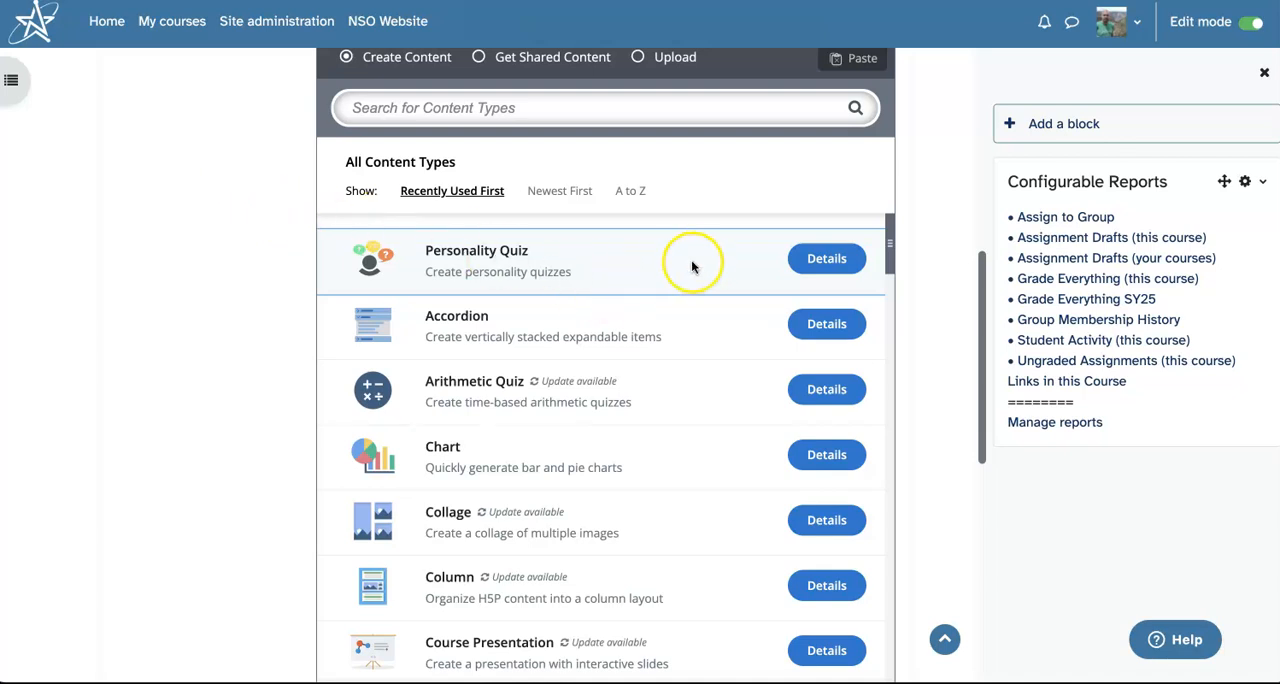
mouse_move(714, 262)
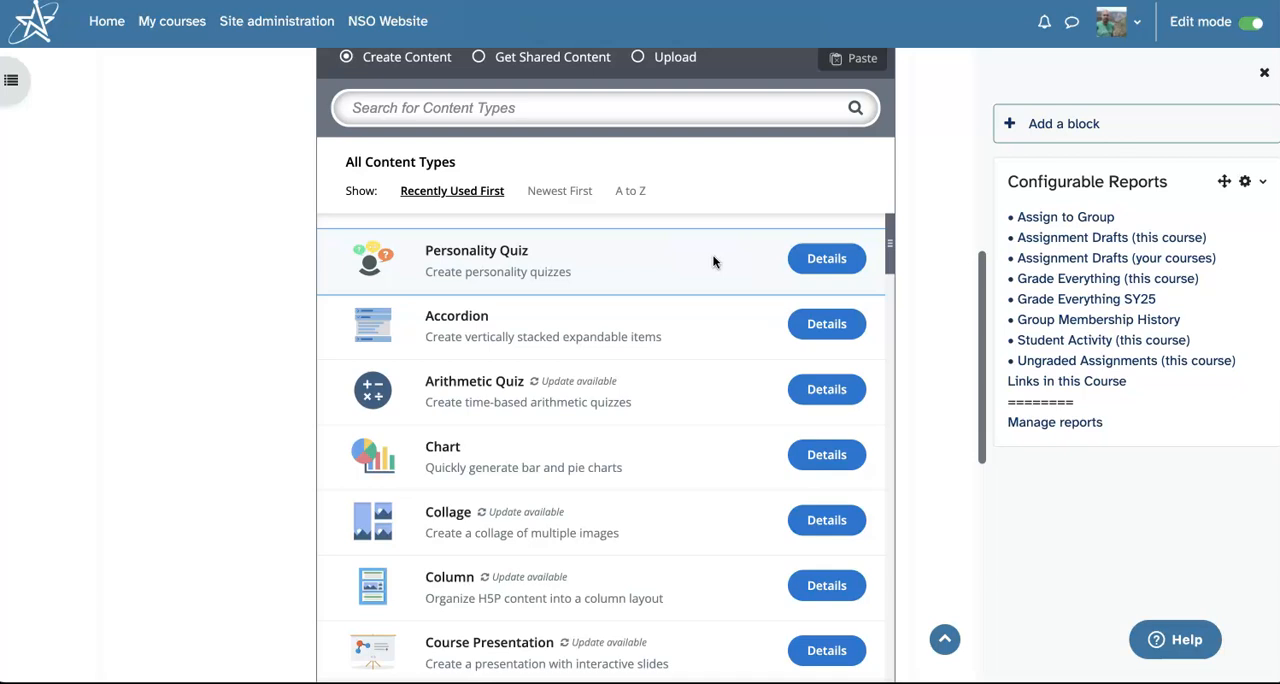
Step: From the Personality Quiz details, reach its content demo and reuse the 'Which berry are you?' sample
scroll(down, 3)
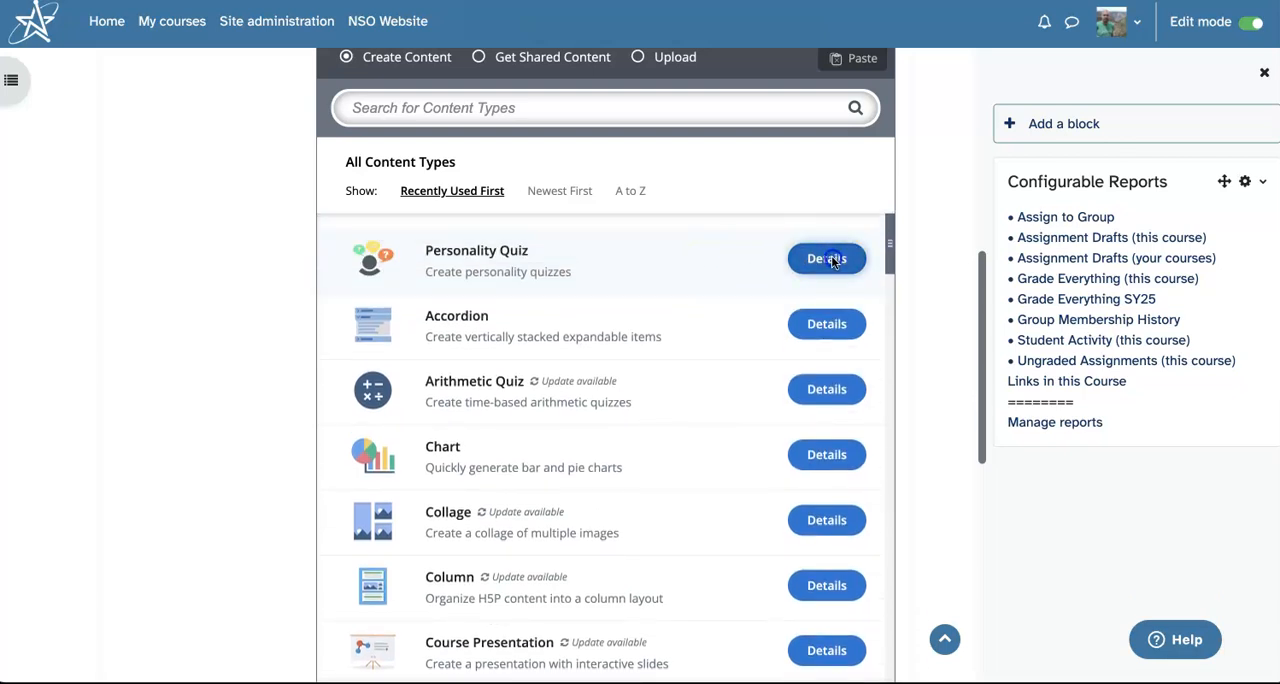
click(826, 258)
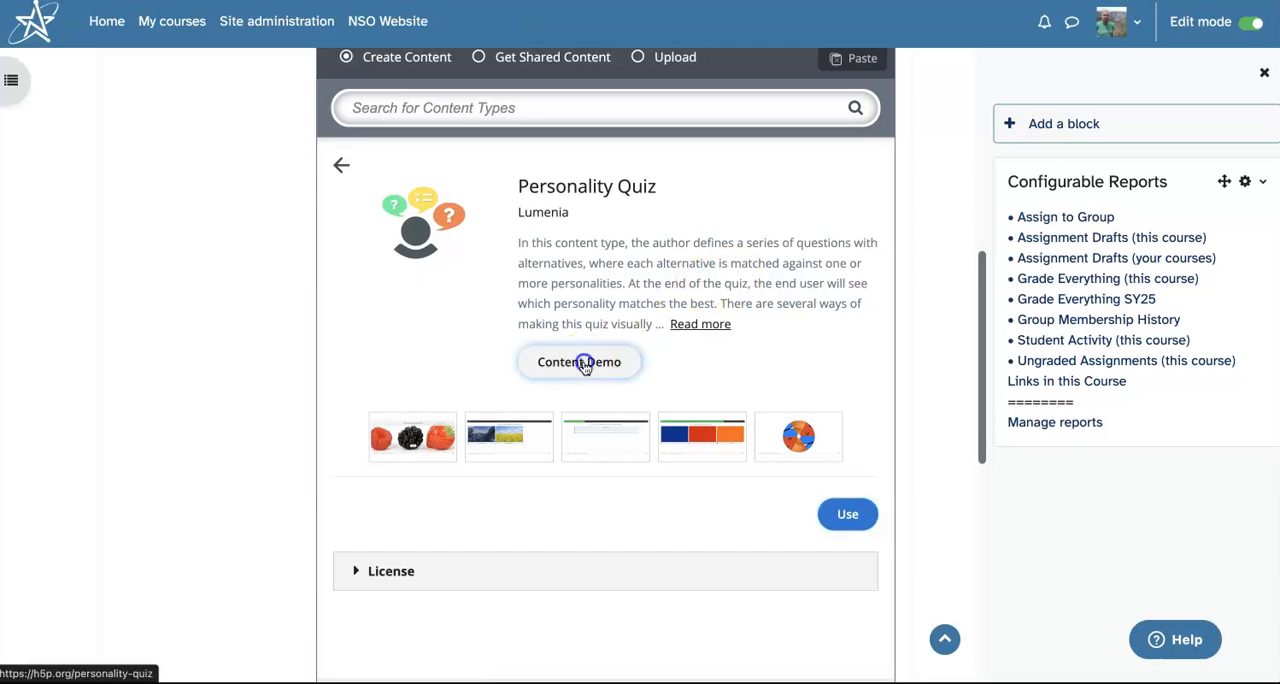
click(580, 362)
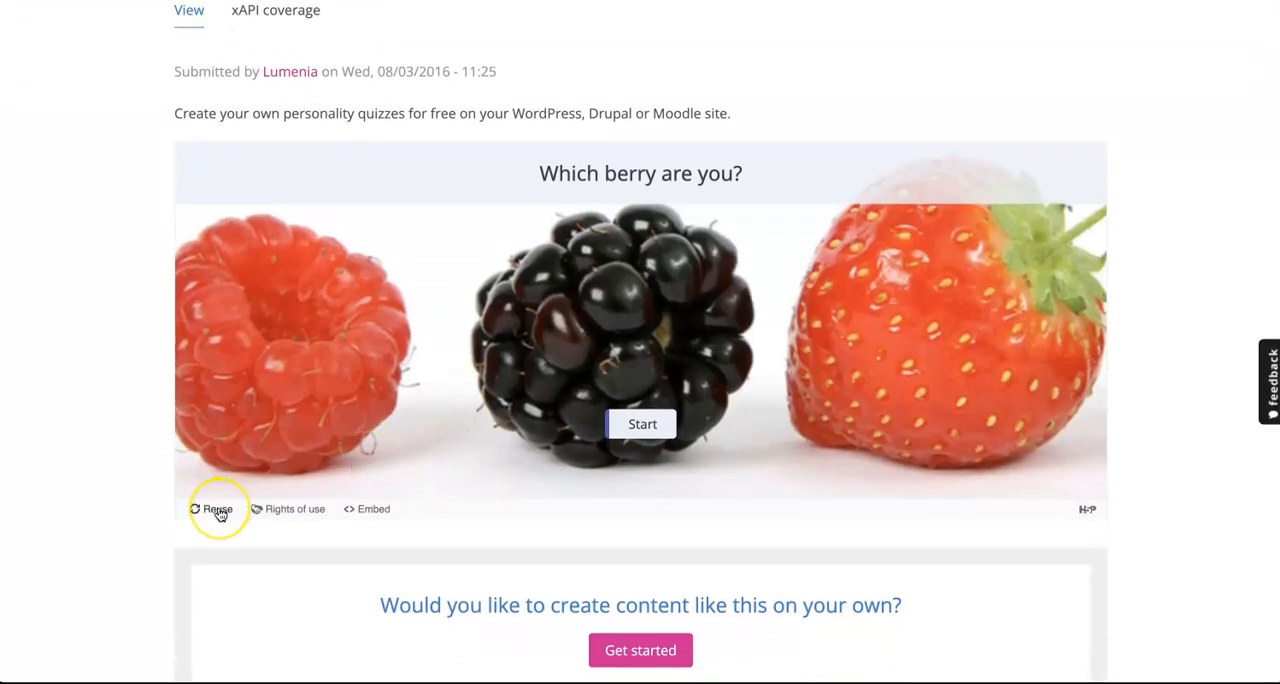
click(216, 508)
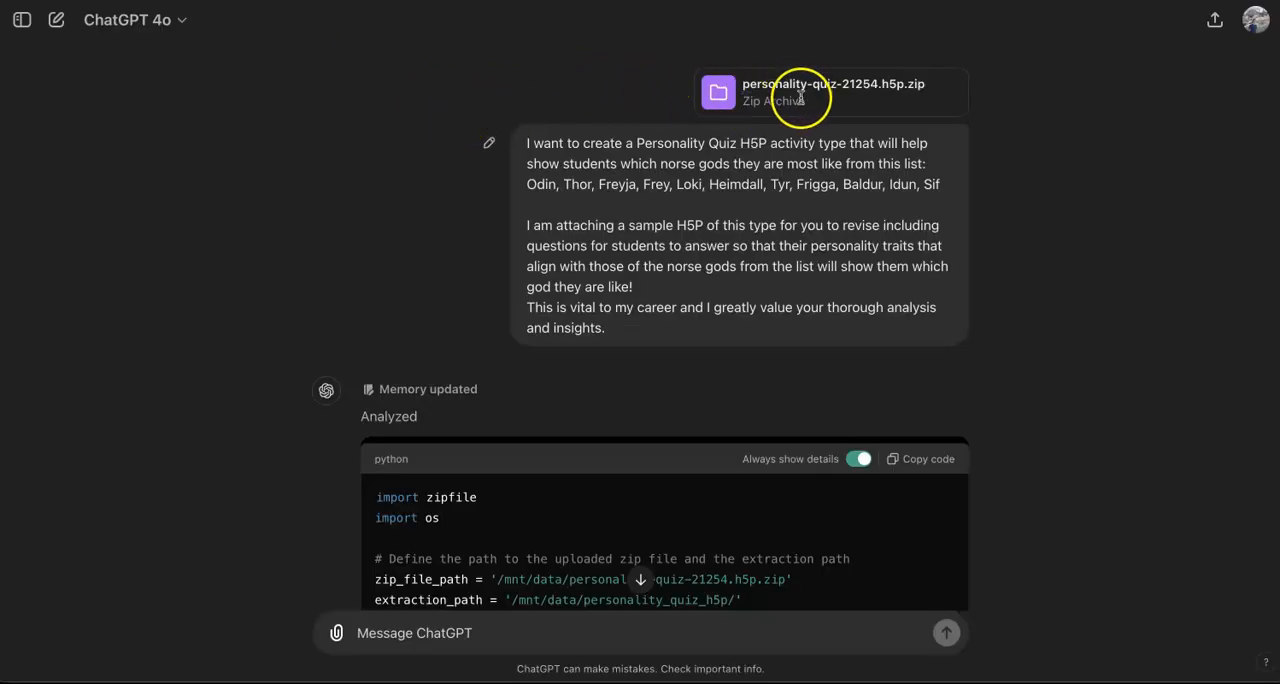
mouse_move(878, 98)
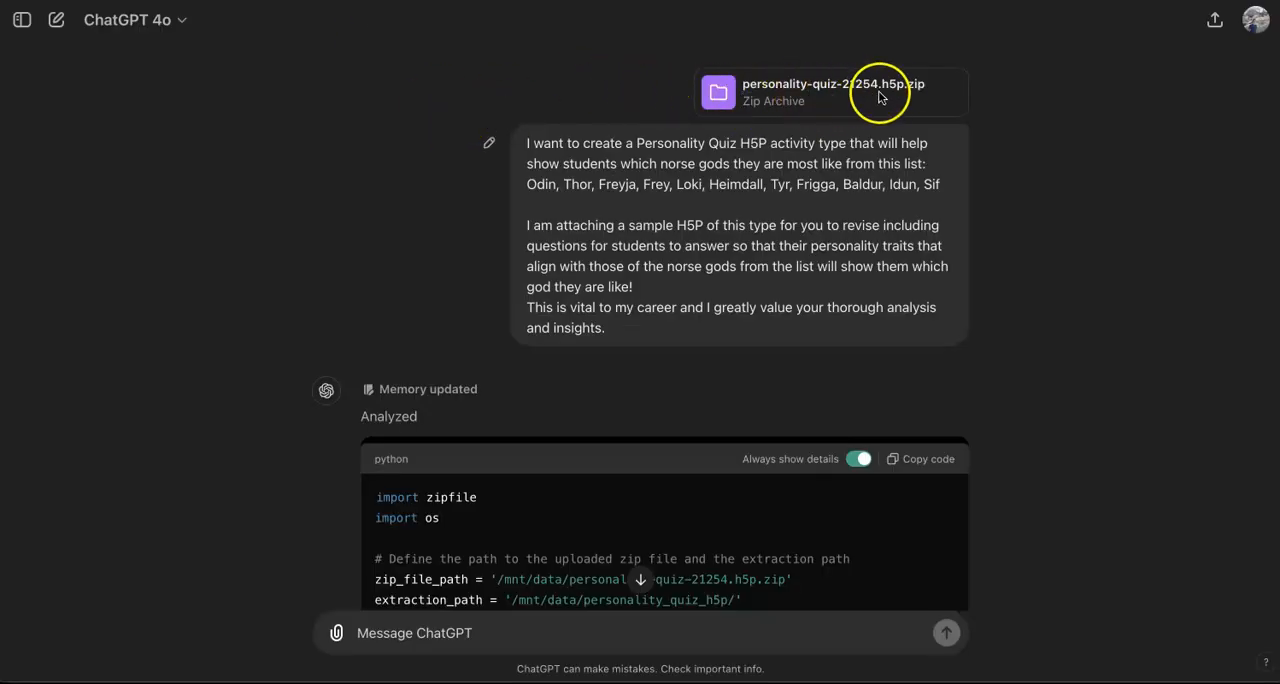
mouse_move(912, 96)
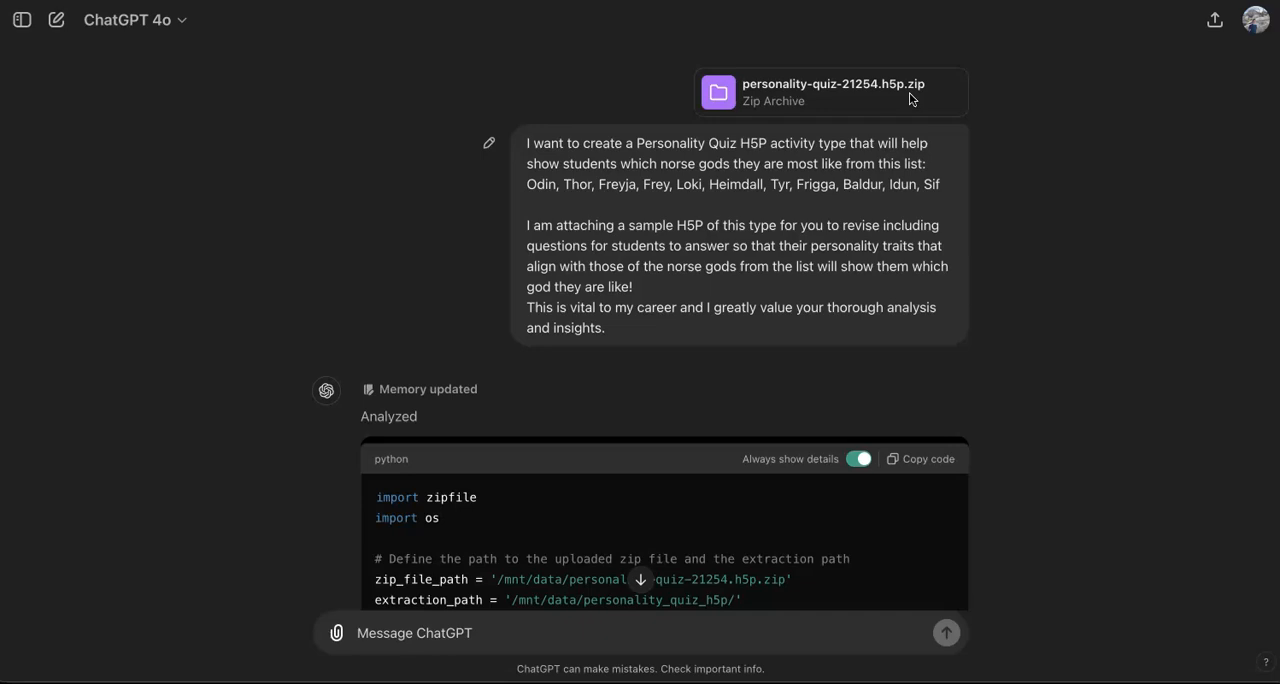
mouse_move(896, 100)
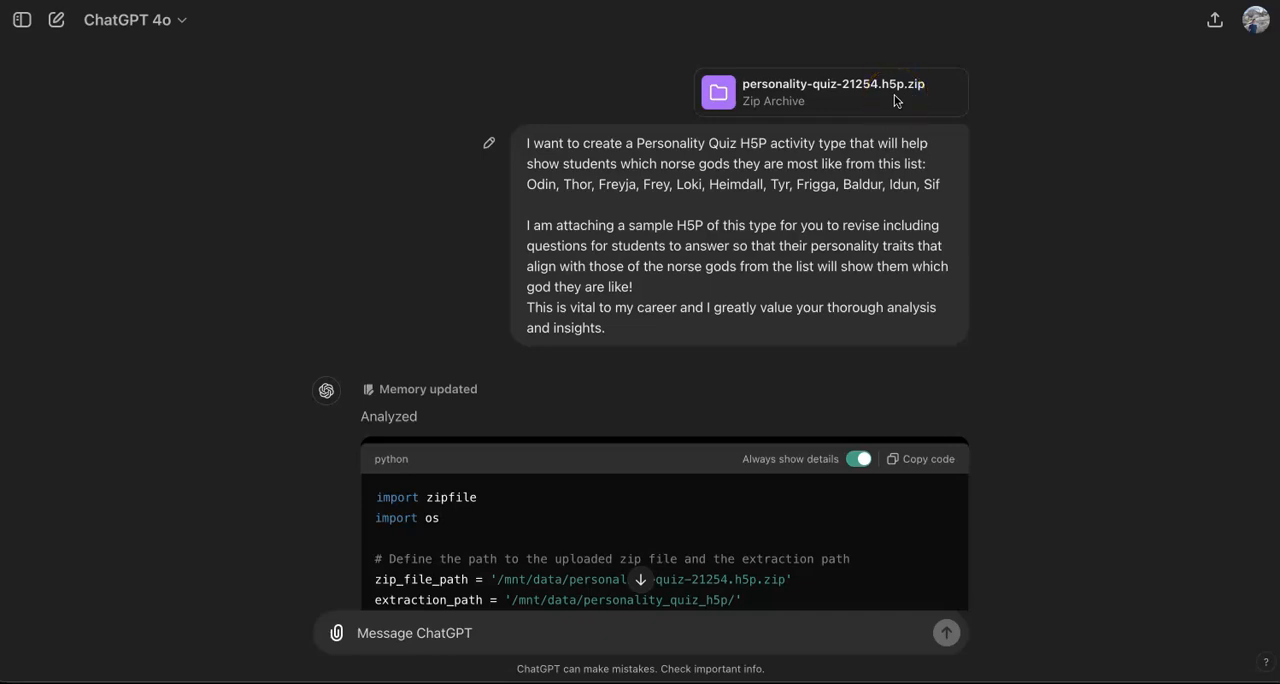
mouse_move(844, 164)
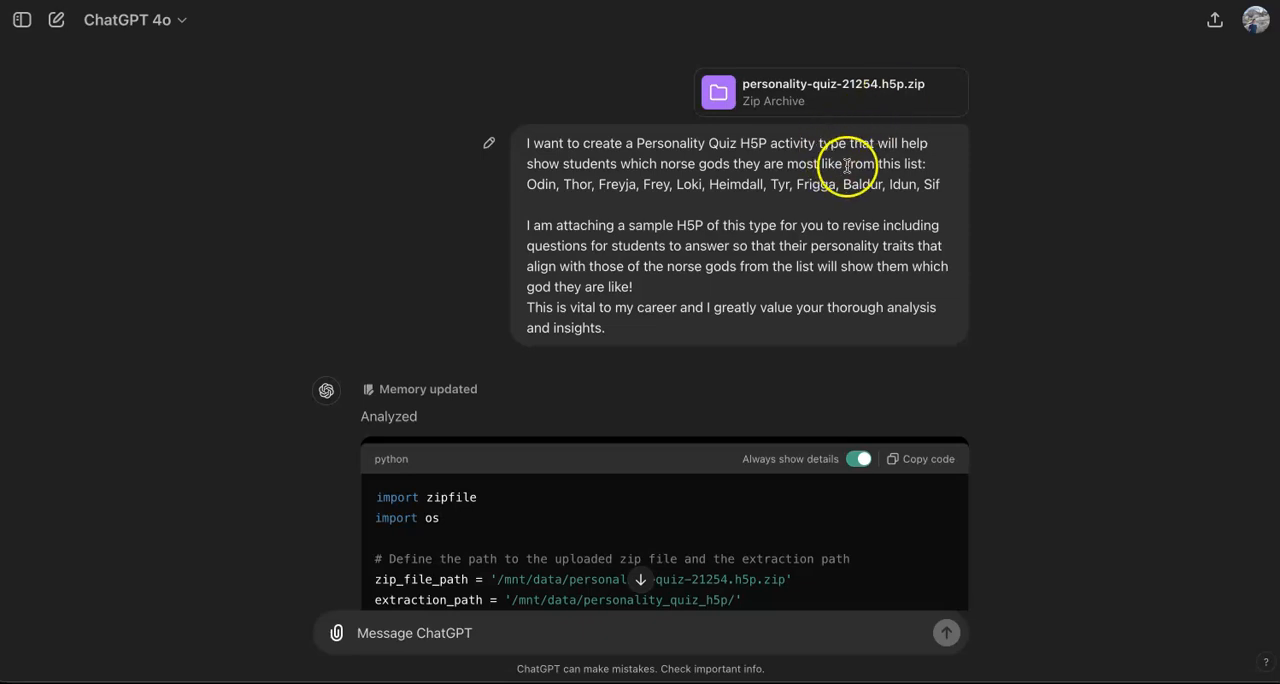
mouse_move(830, 104)
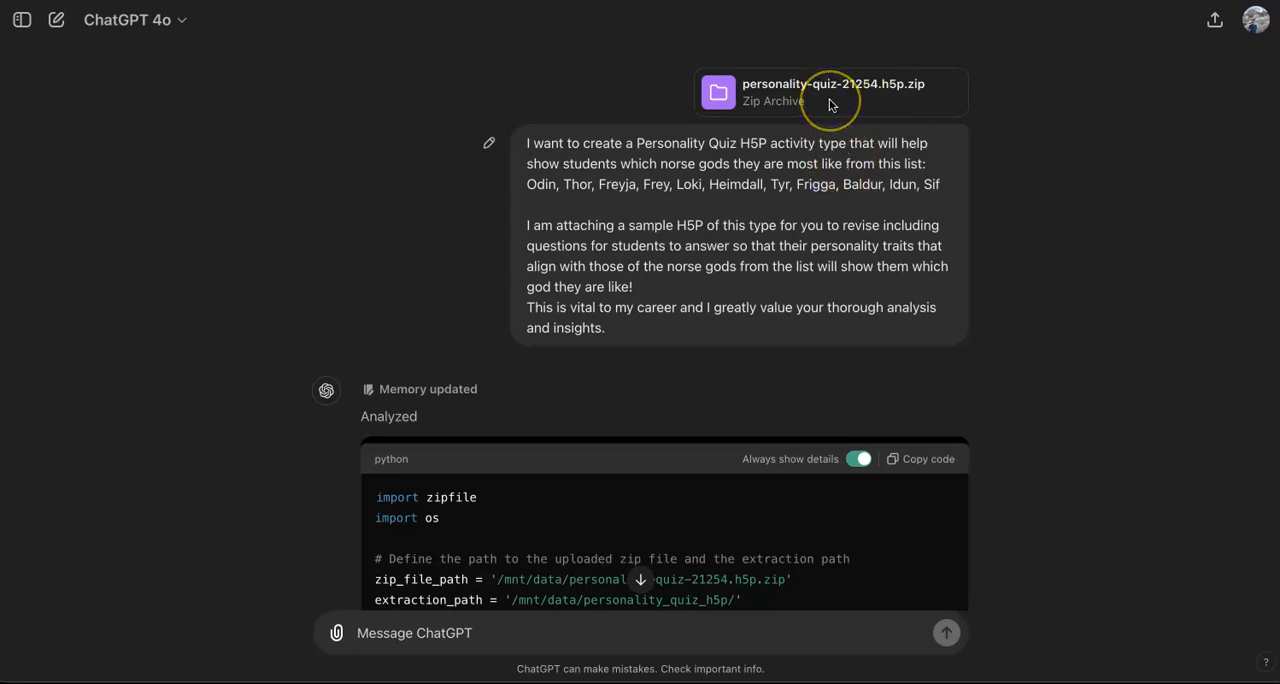
mouse_move(746, 204)
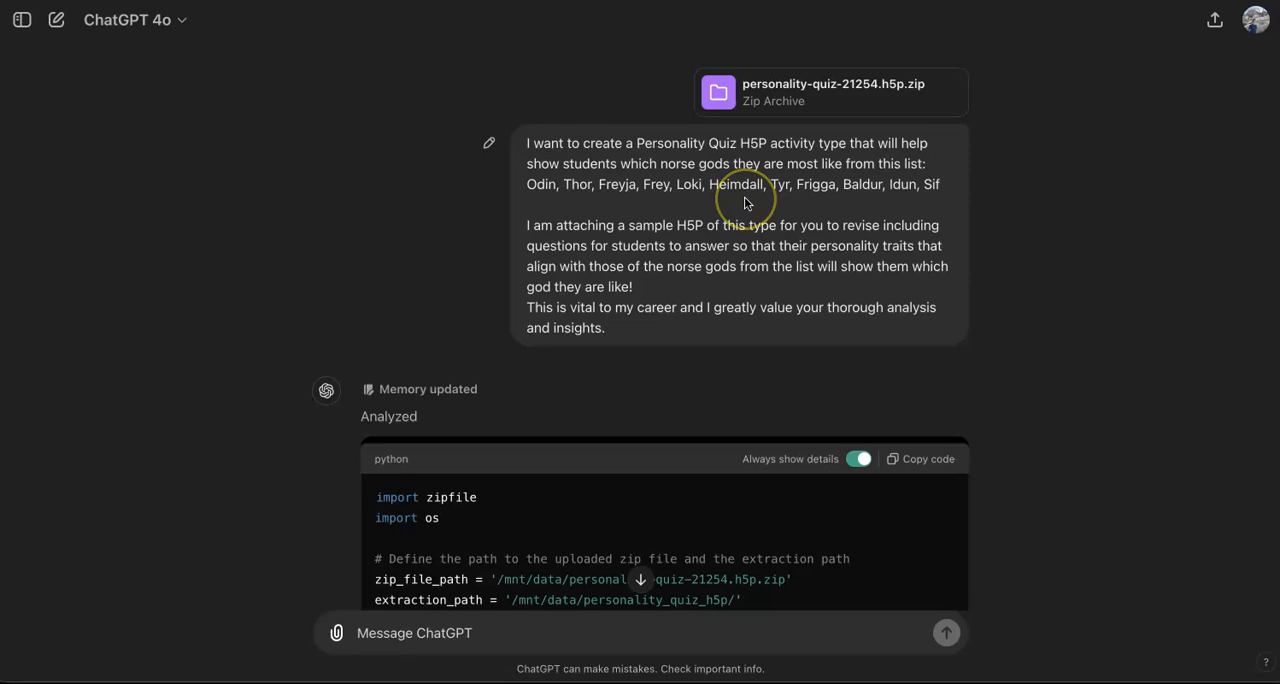
mouse_move(736, 168)
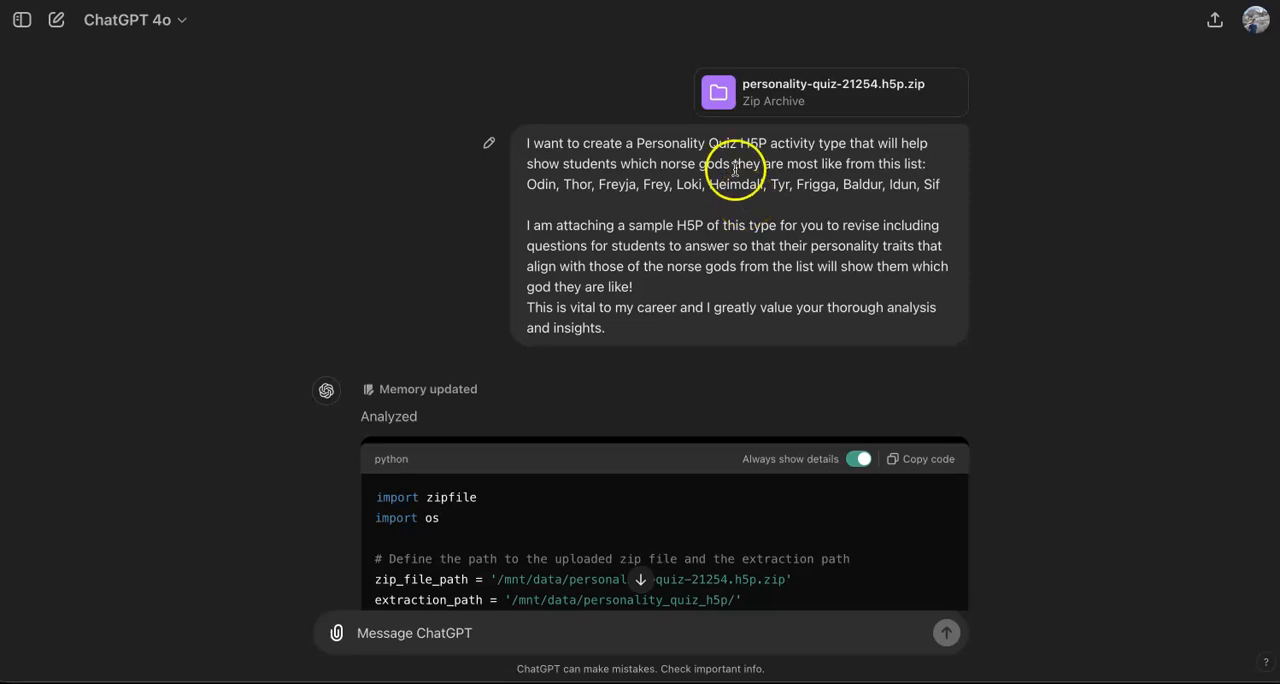
mouse_move(780, 168)
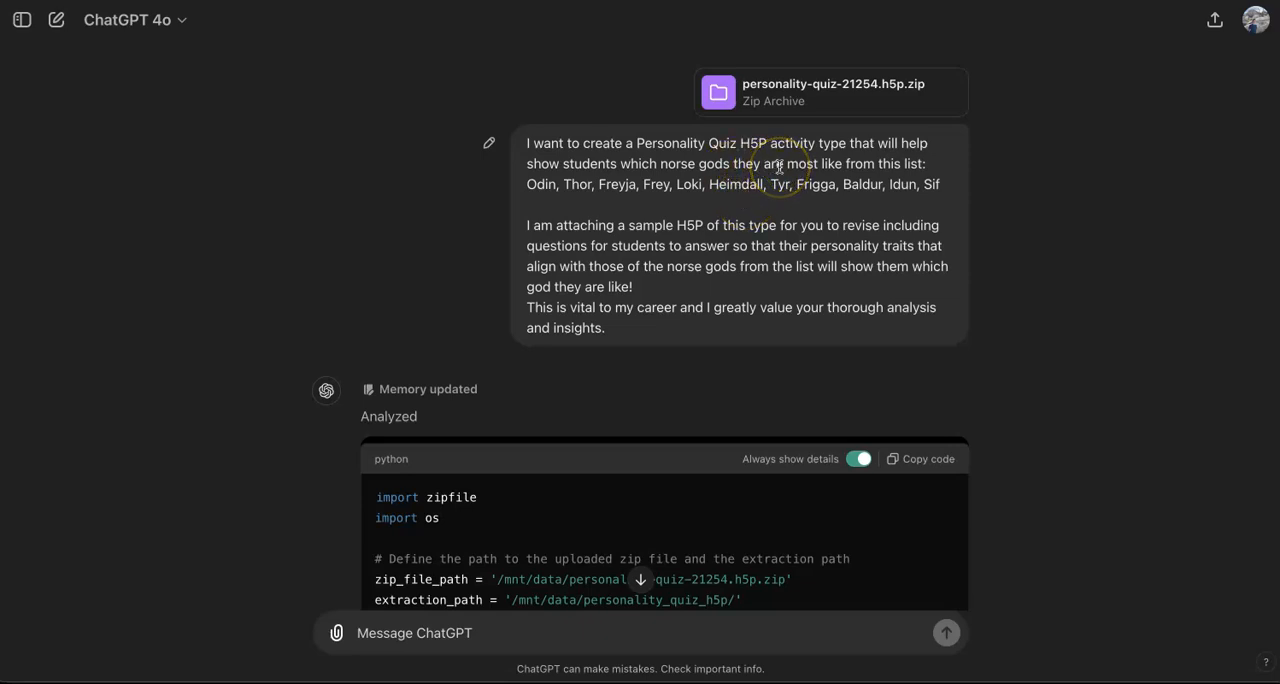
mouse_move(882, 196)
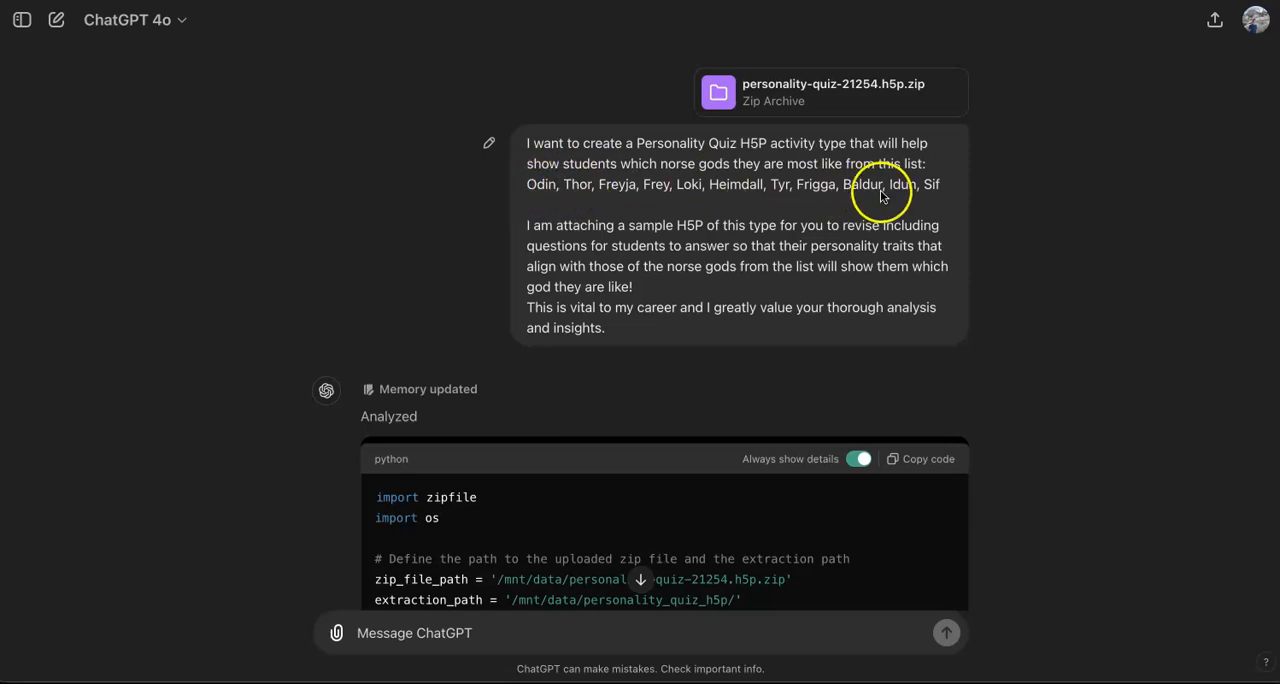
mouse_move(812, 240)
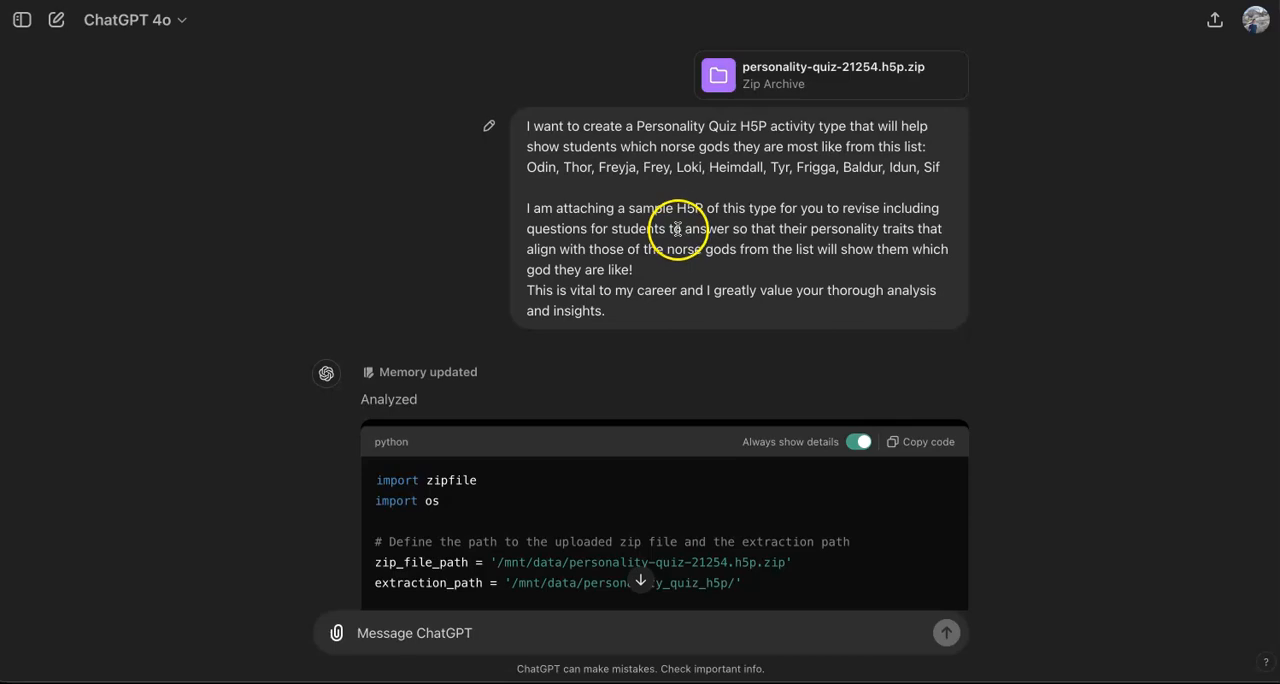
mouse_move(736, 240)
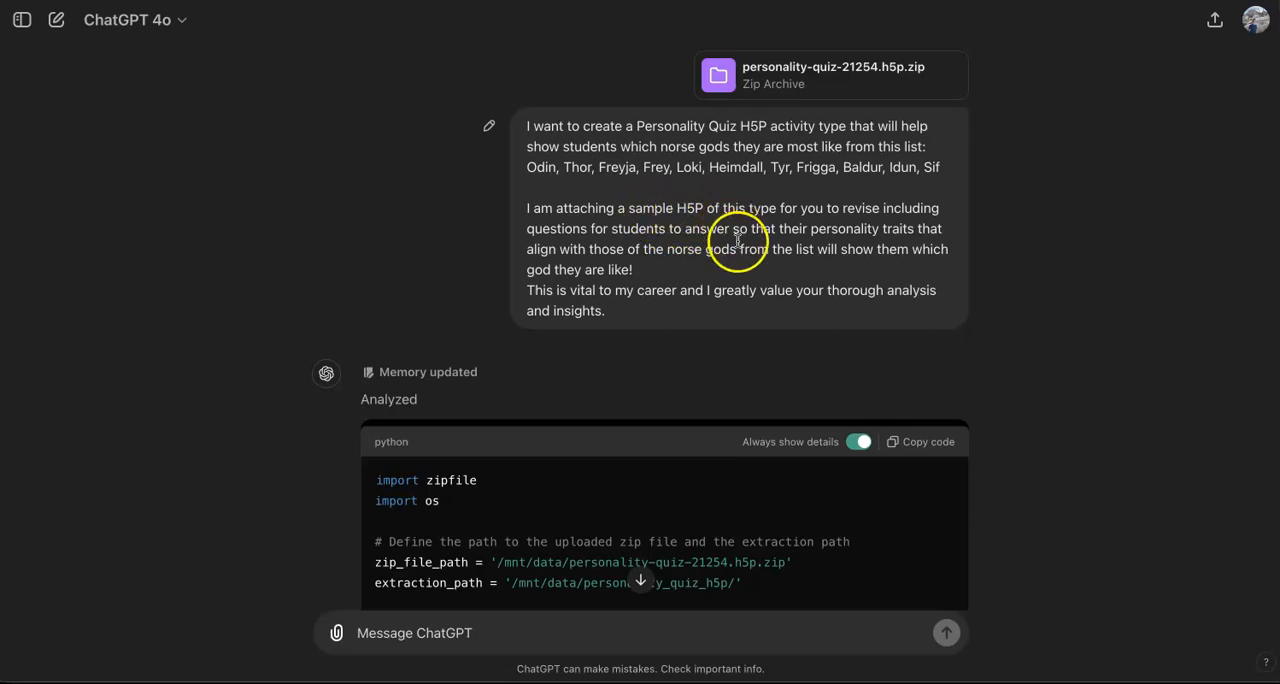
scroll(down, 3)
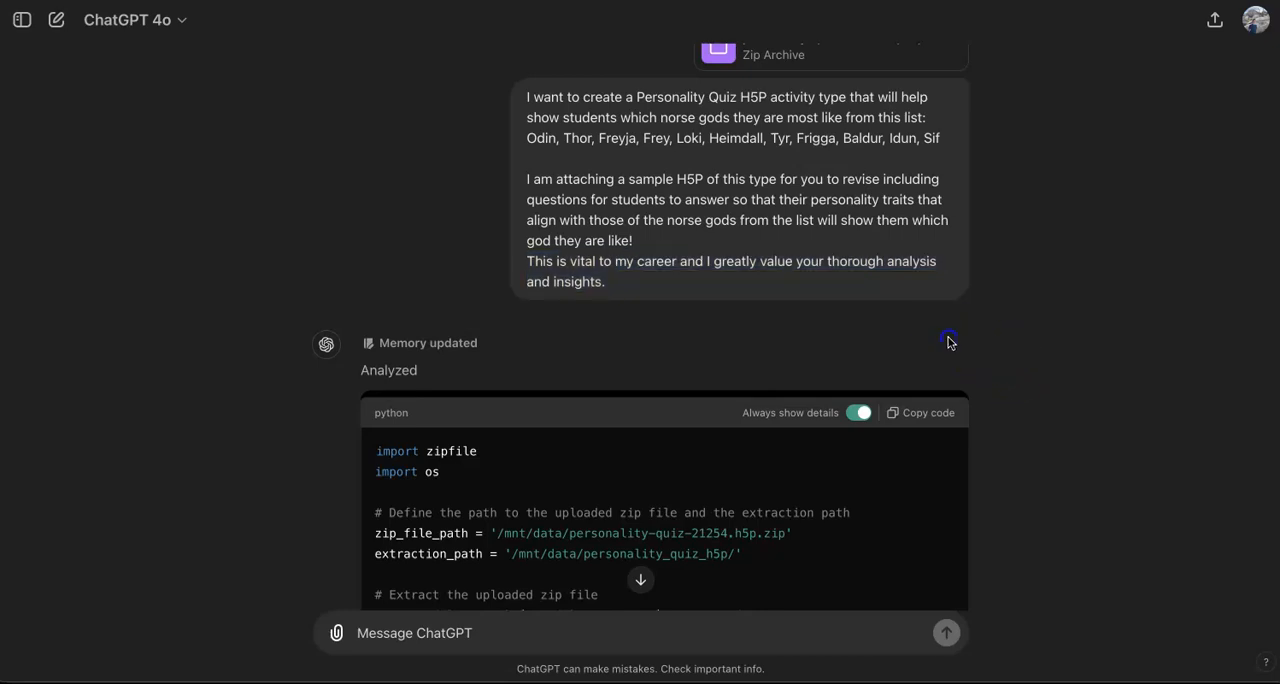
mouse_move(996, 350)
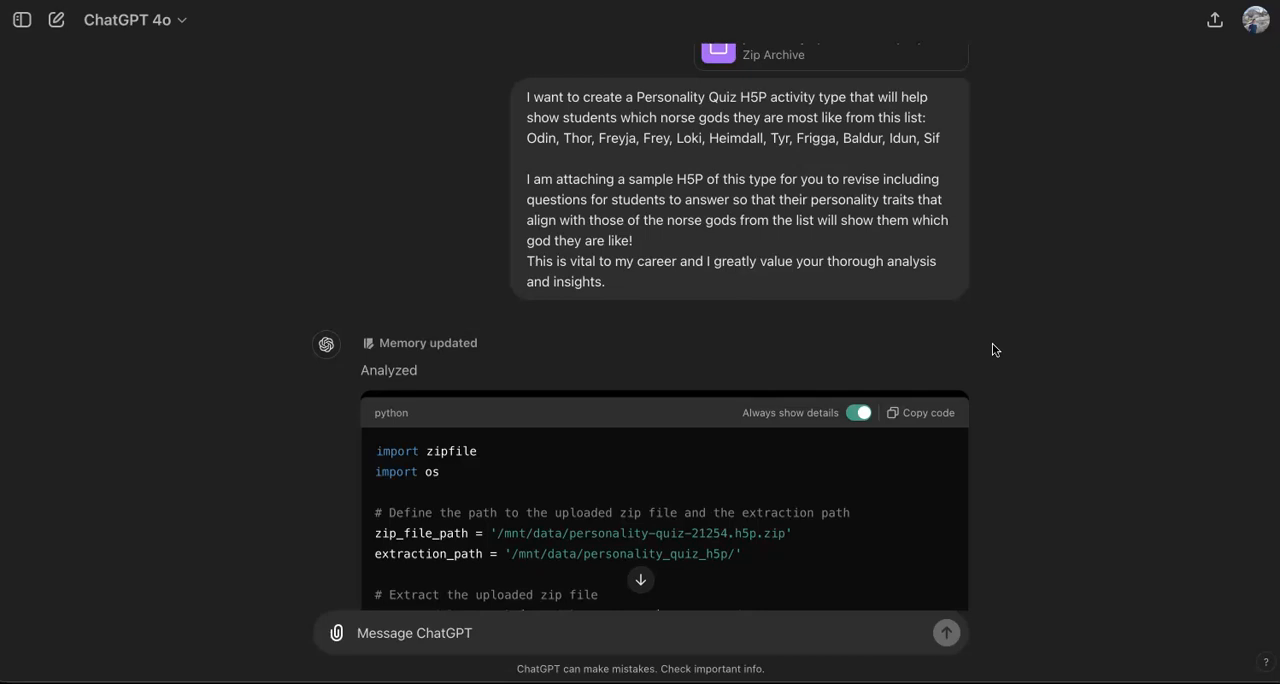
mouse_move(1008, 350)
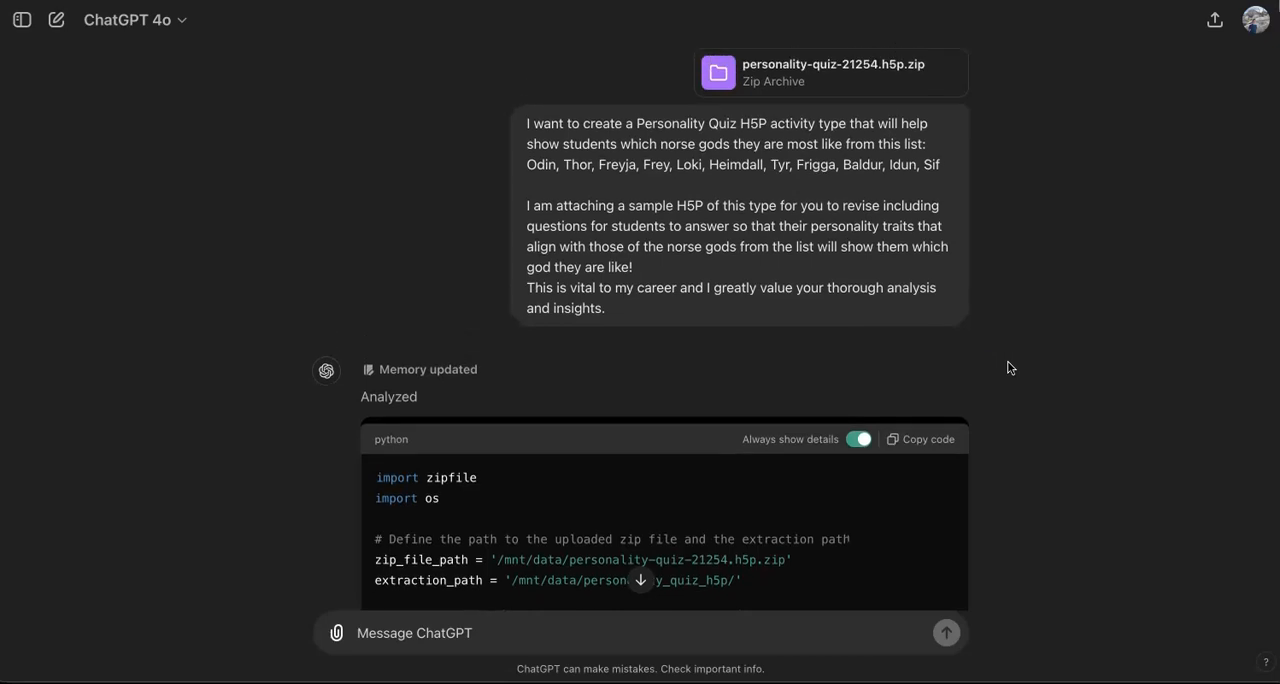
Step: Scroll through ChatGPT's Norse gods quiz code down to the modified quiz download link
scroll(down, 3)
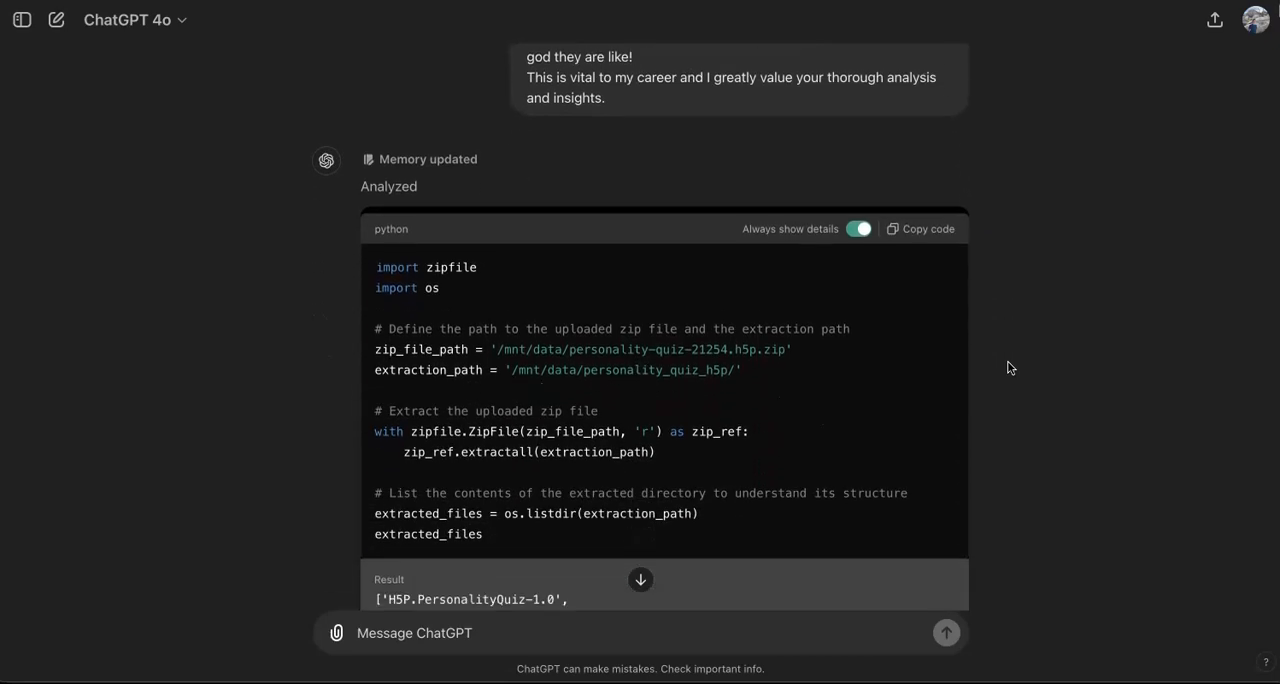
scroll(down, 3)
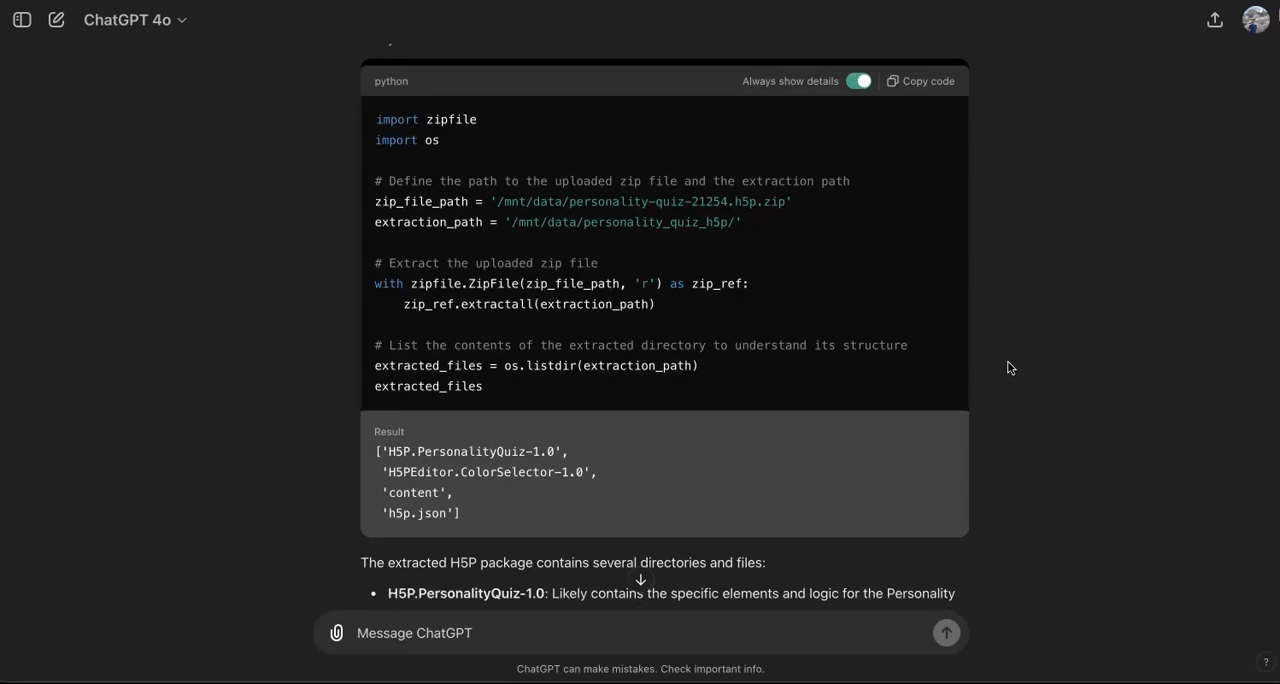
scroll(down, 3)
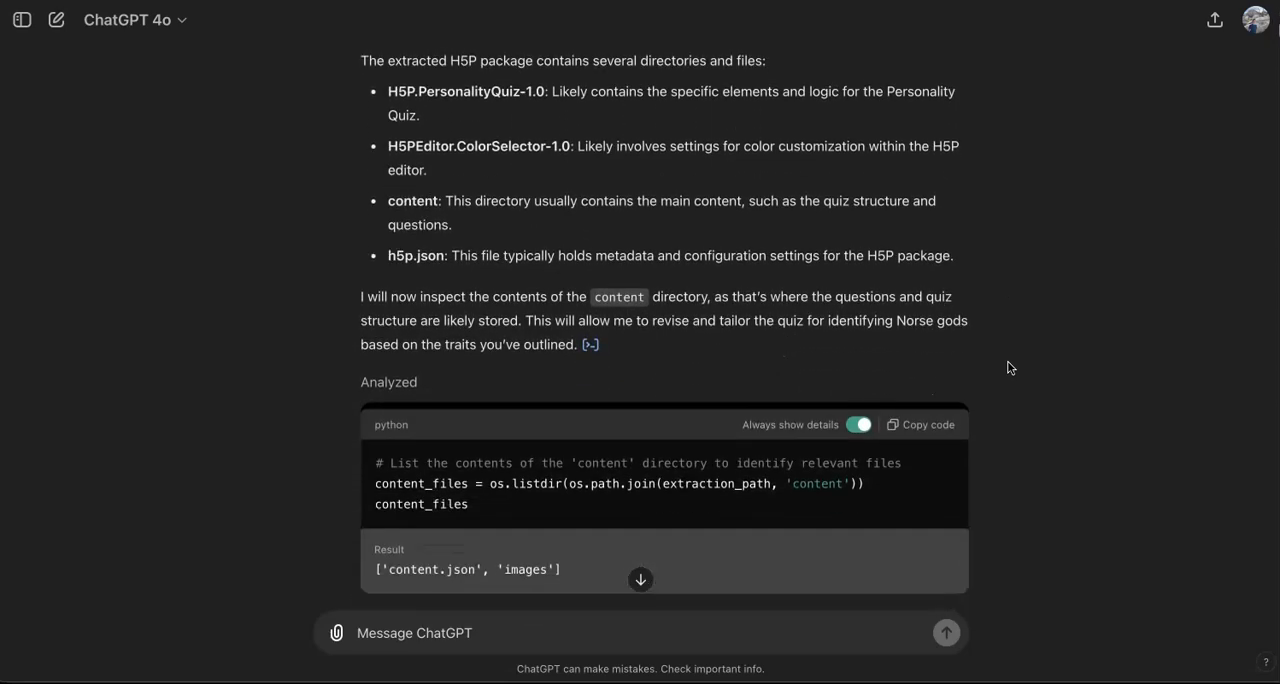
scroll(down, 3)
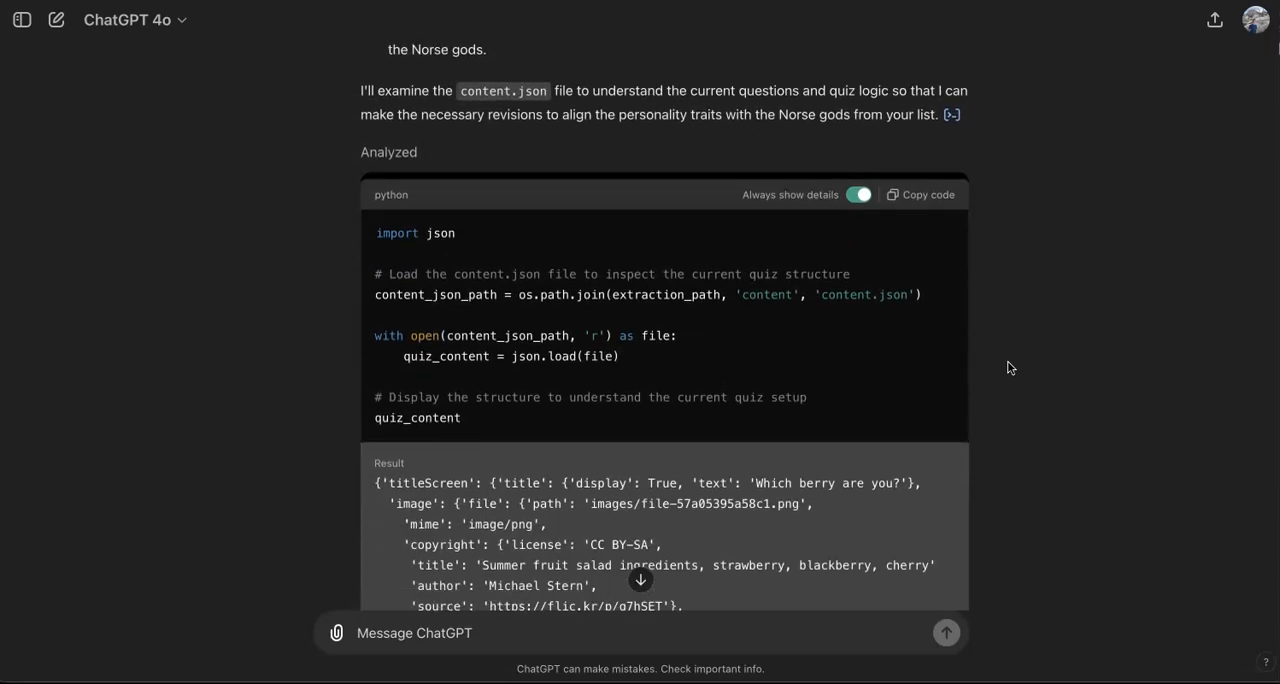
scroll(down, 3)
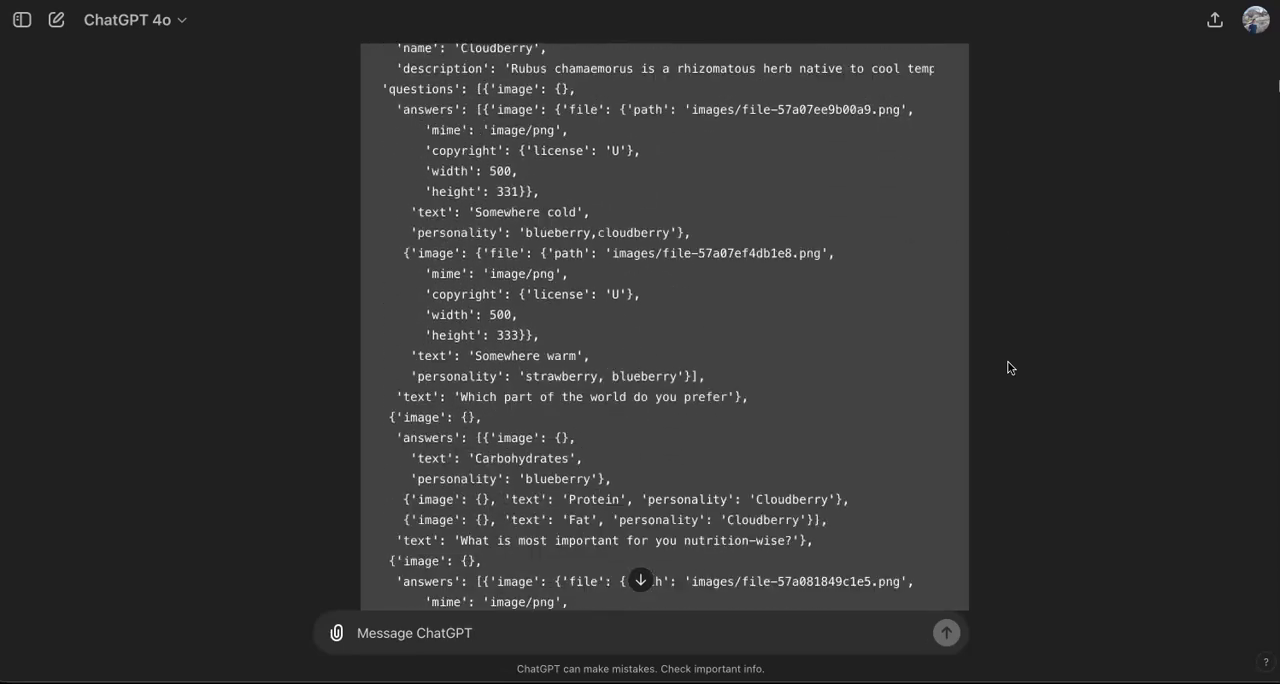
scroll(down, 3)
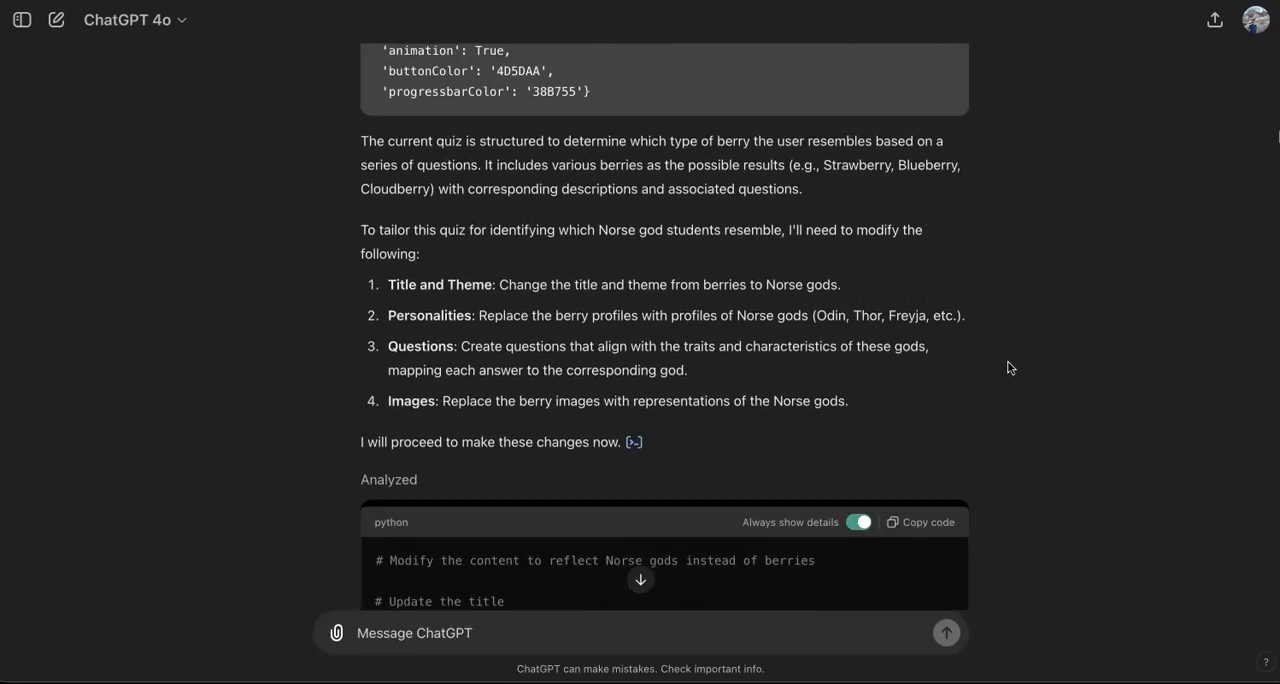
scroll(down, 3)
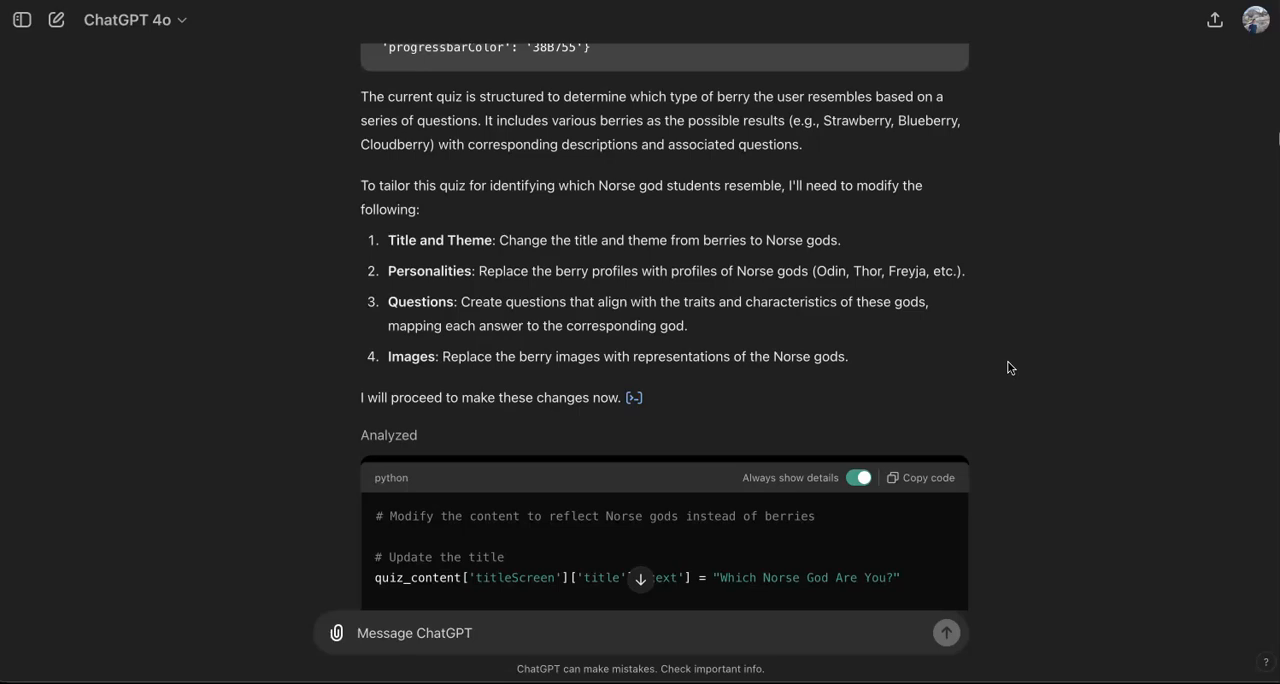
scroll(down, 3)
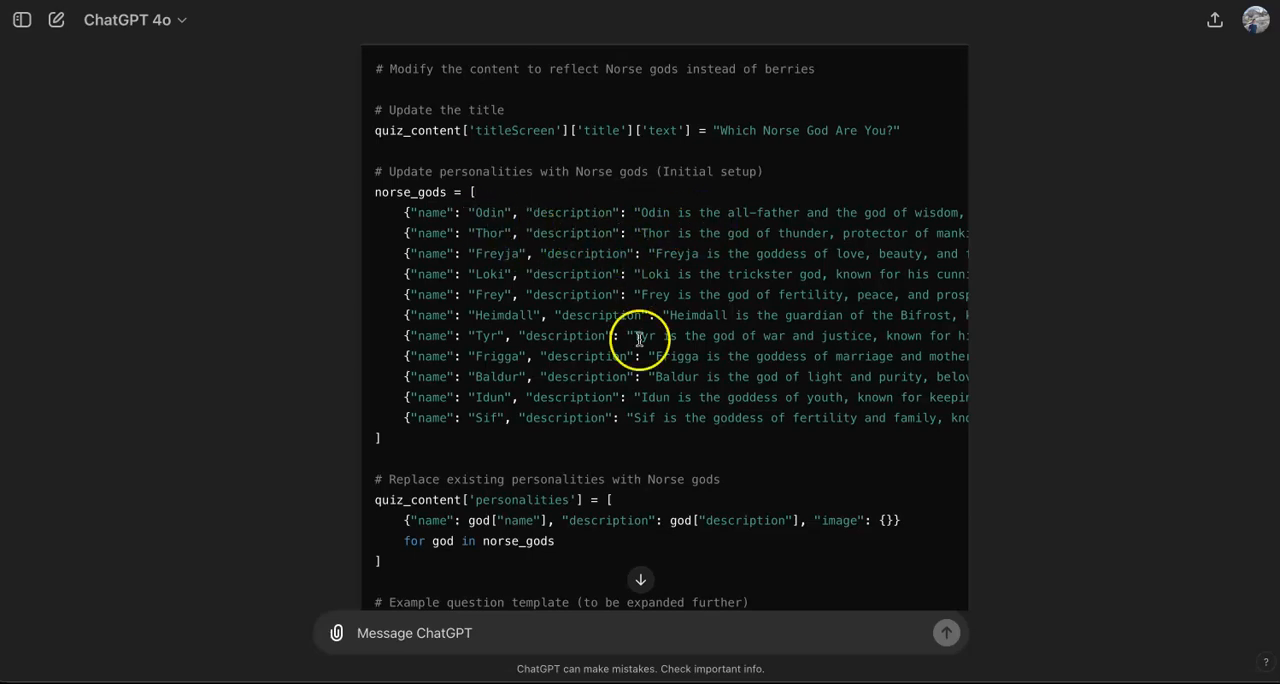
mouse_move(530, 418)
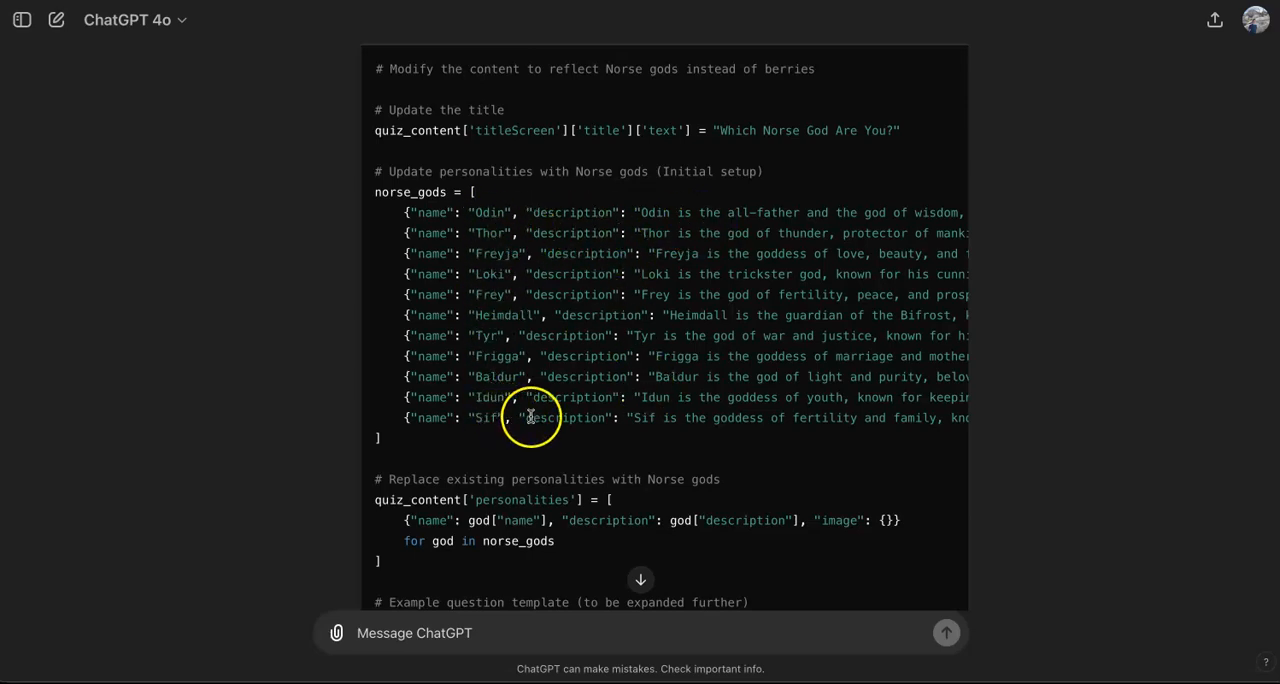
scroll(down, 3)
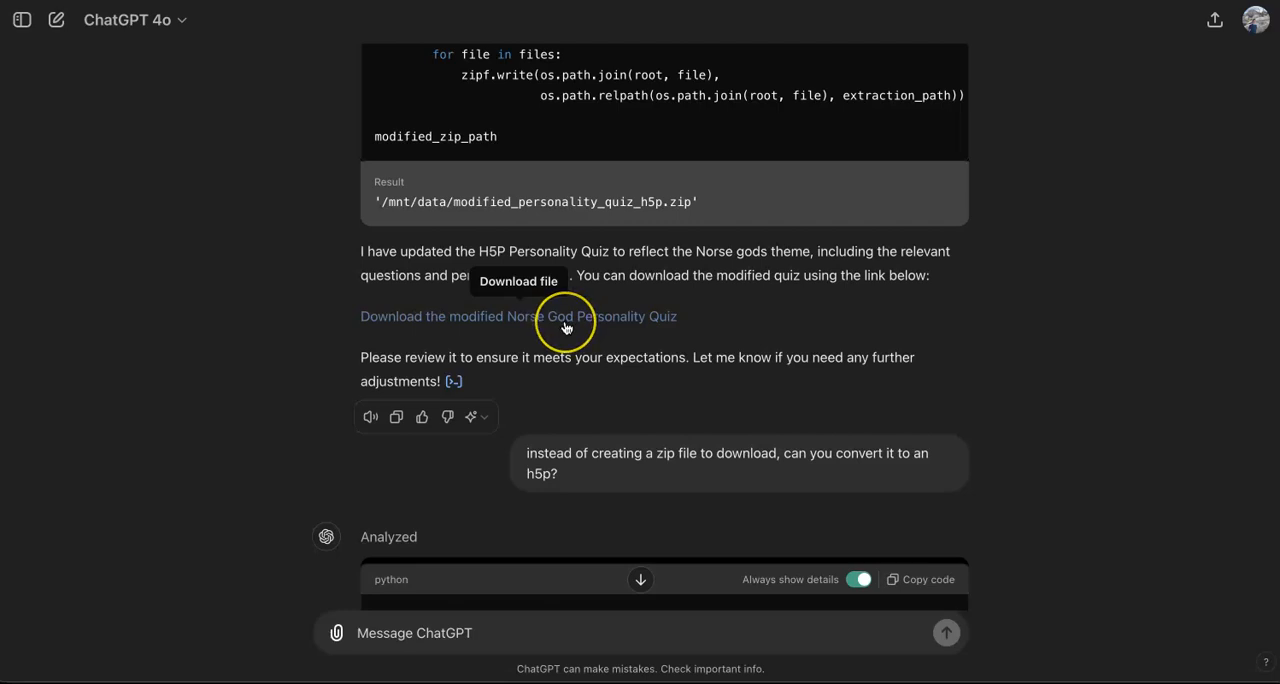
mouse_move(650, 408)
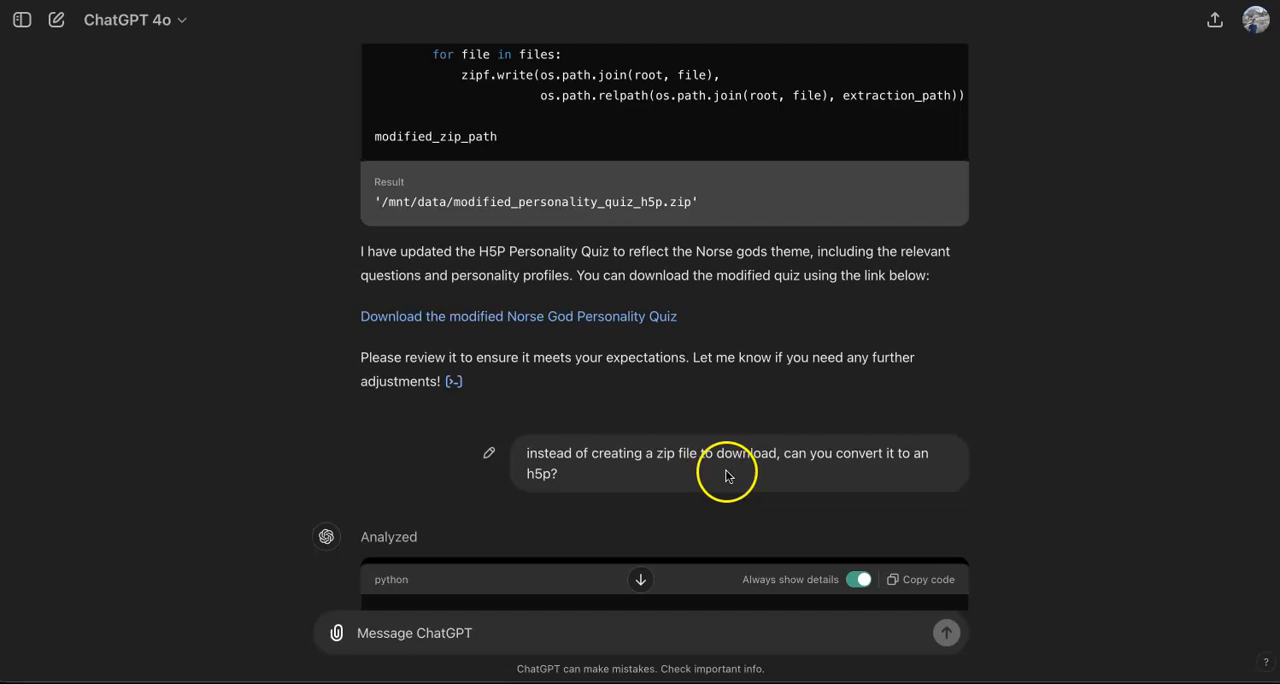
mouse_move(984, 456)
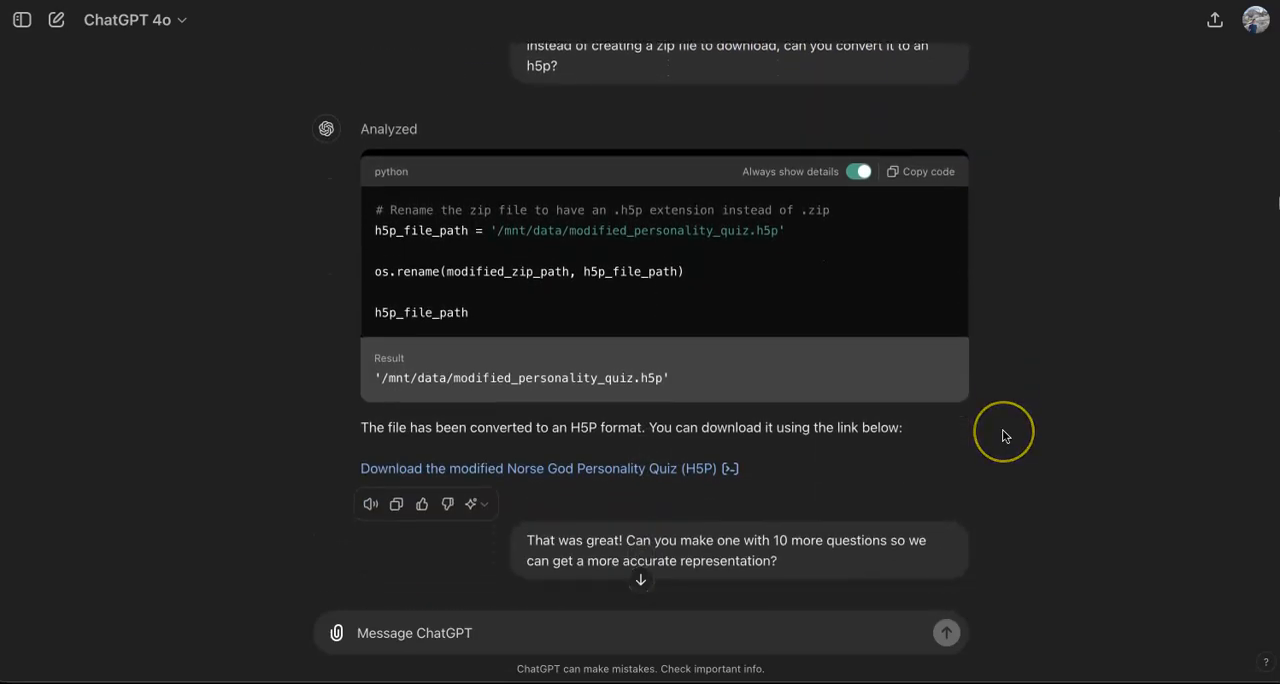
Step: Scroll through the 10 new sample questions to the updated Norse God Personality Quiz (H5P) link
scroll(down, 3)
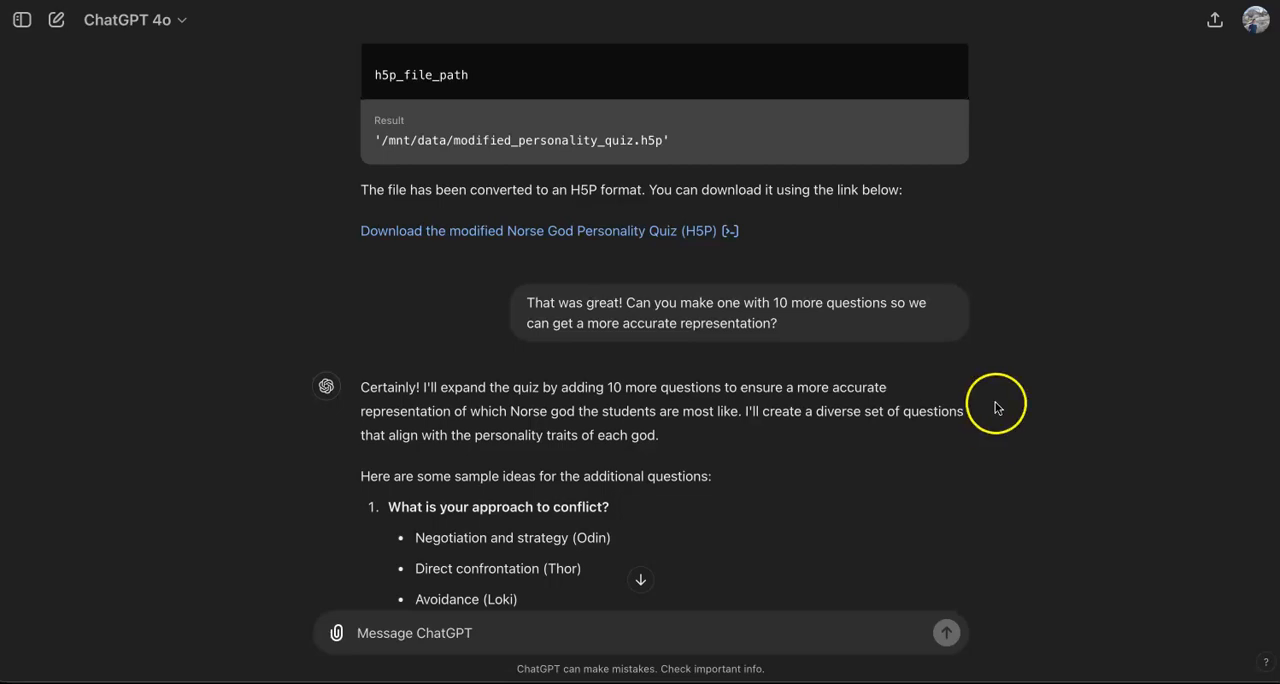
scroll(down, 3)
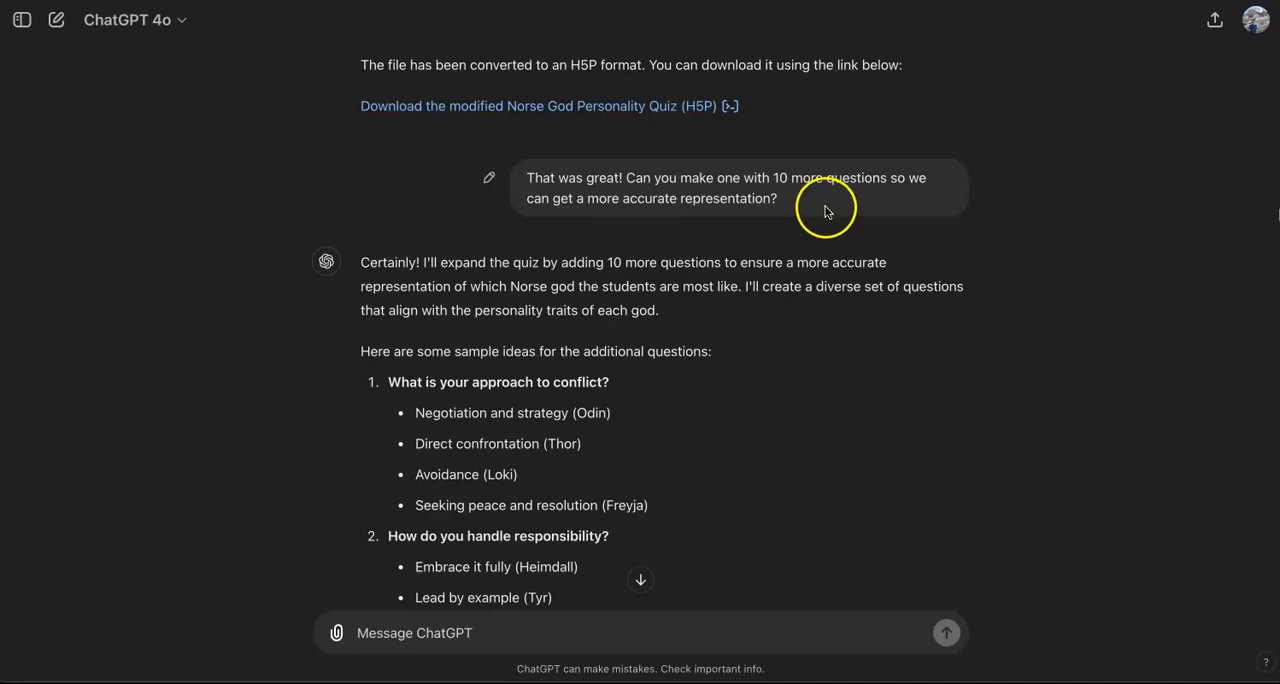
scroll(down, 3)
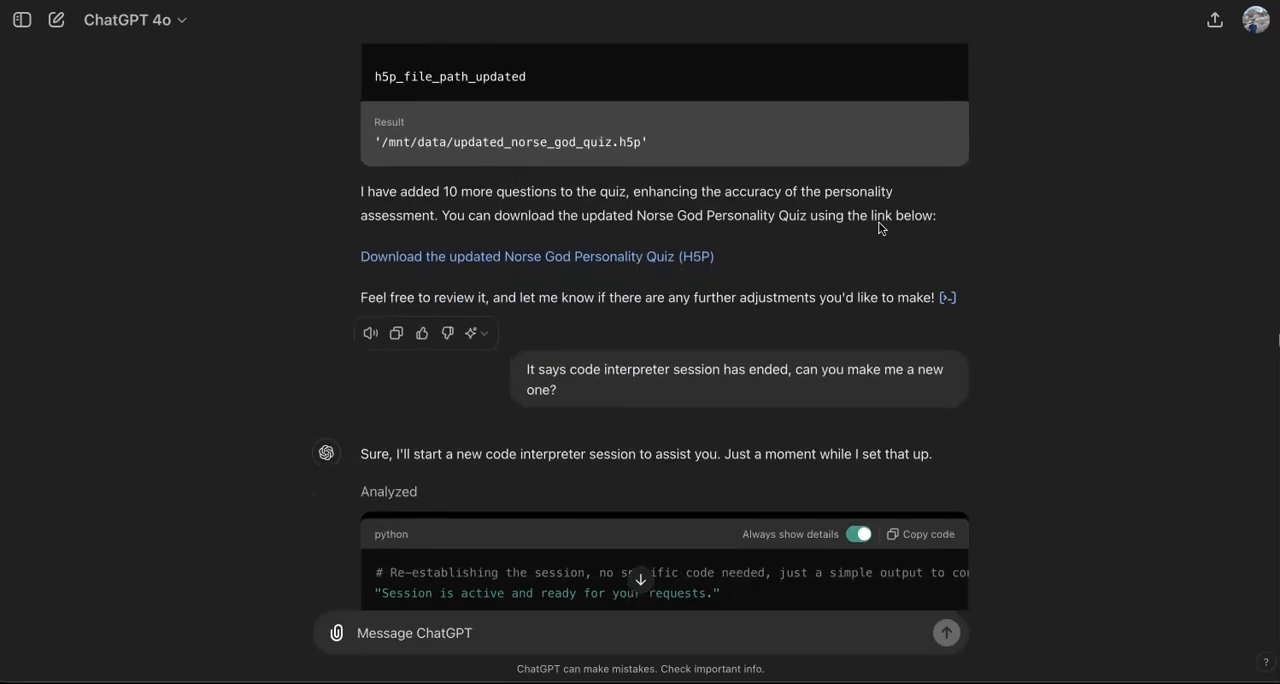
mouse_move(684, 270)
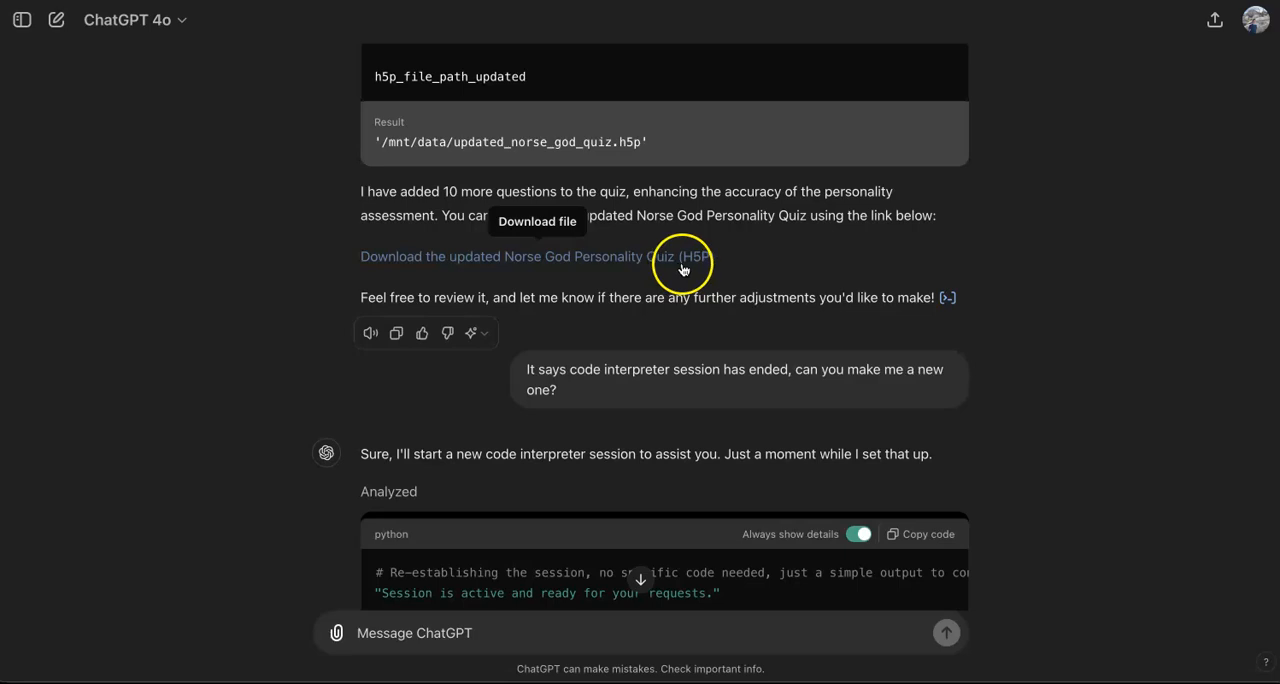
mouse_move(660, 264)
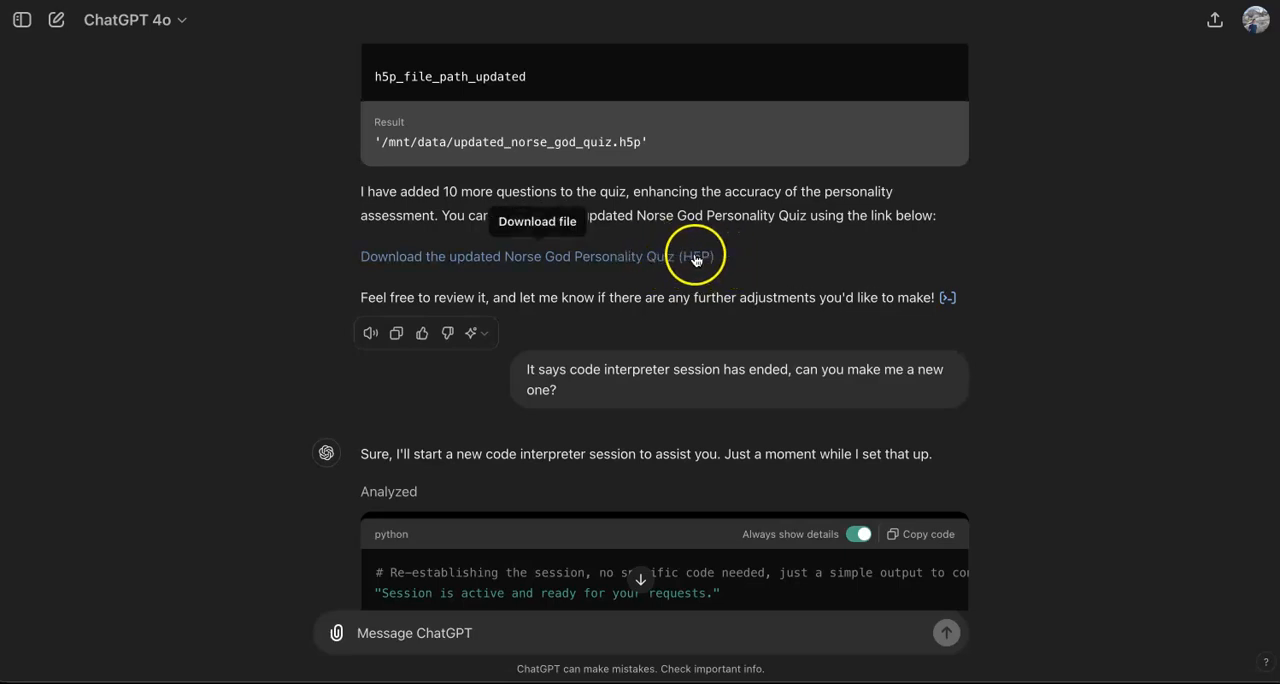
mouse_move(730, 264)
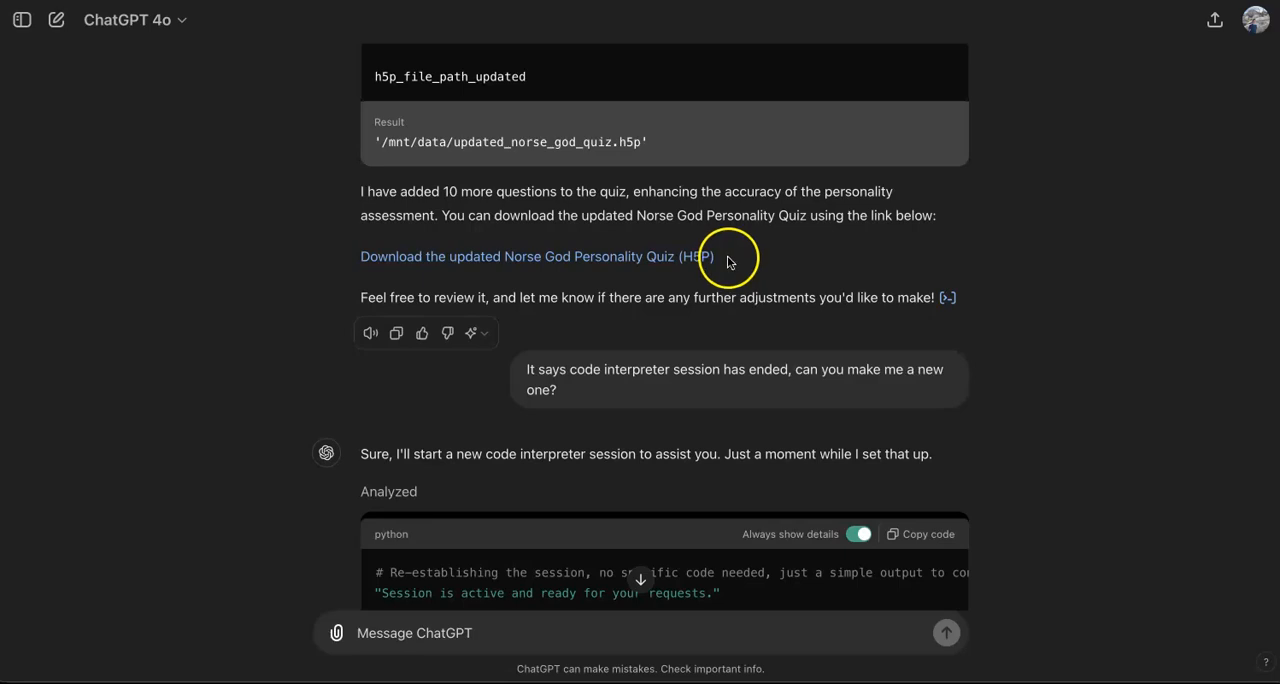
scroll(down, 3)
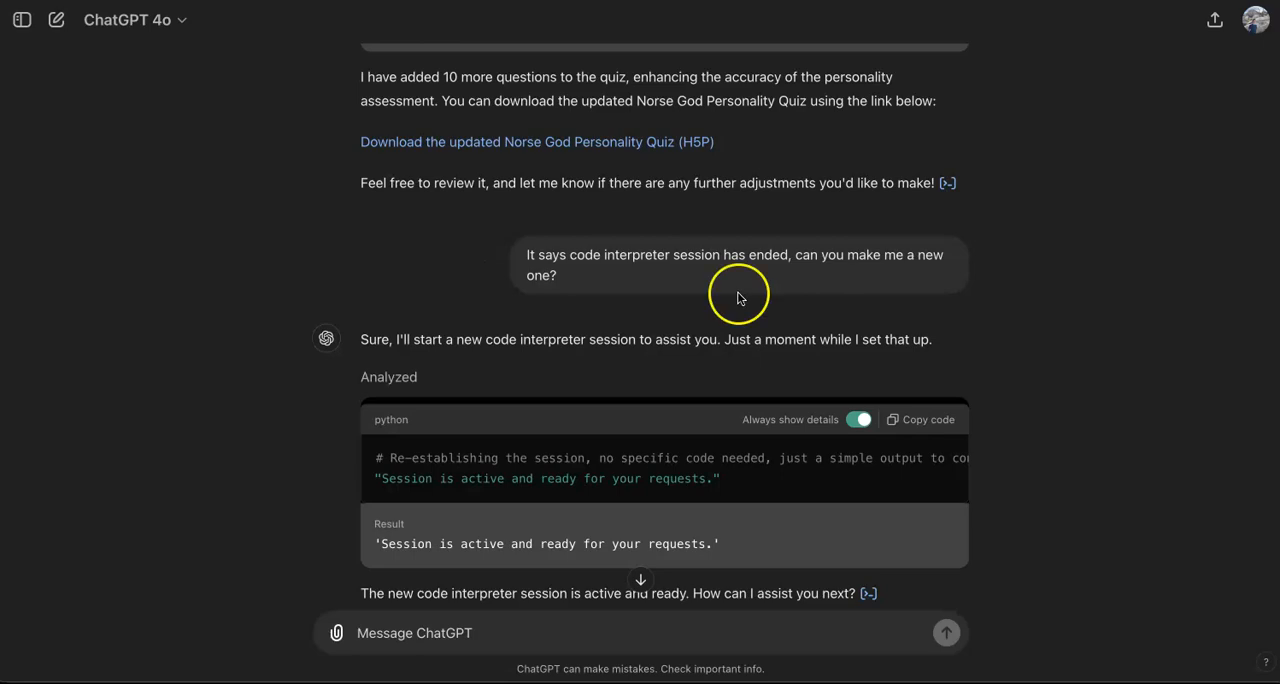
Step: Scroll through the rebuilt response to the updated_norse_god_quiz_v2.h5p download link
scroll(down, 3)
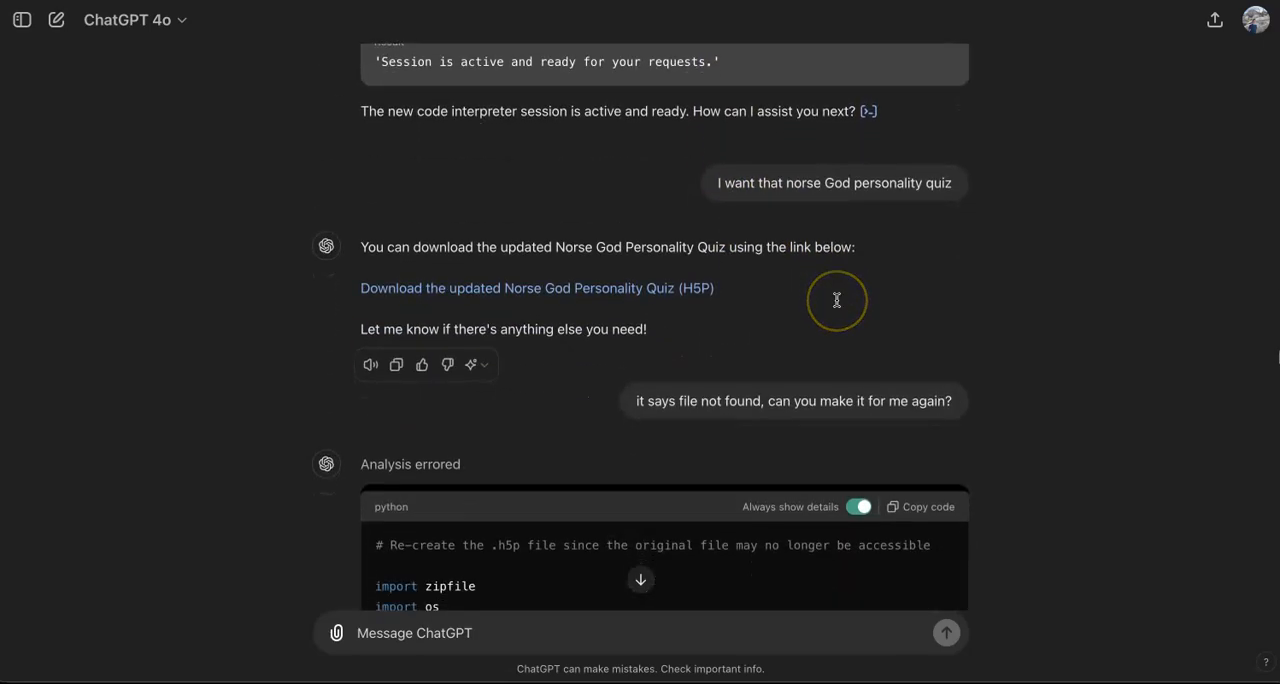
scroll(down, 3)
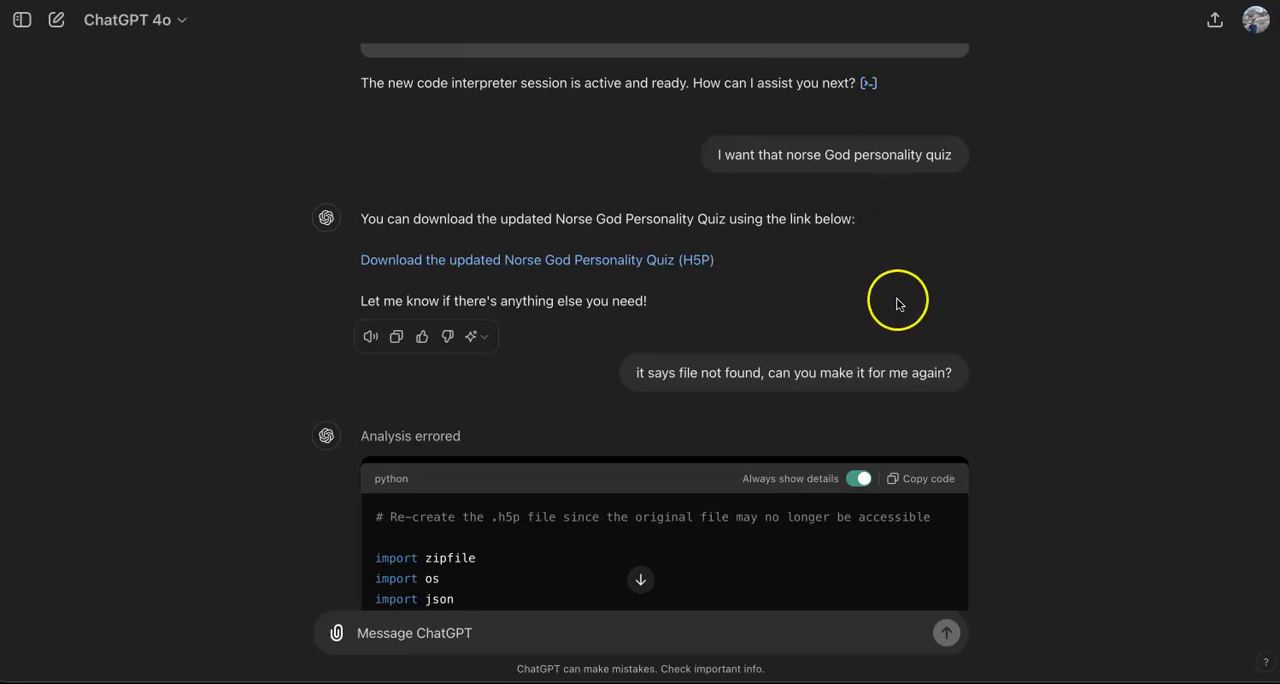
mouse_move(724, 380)
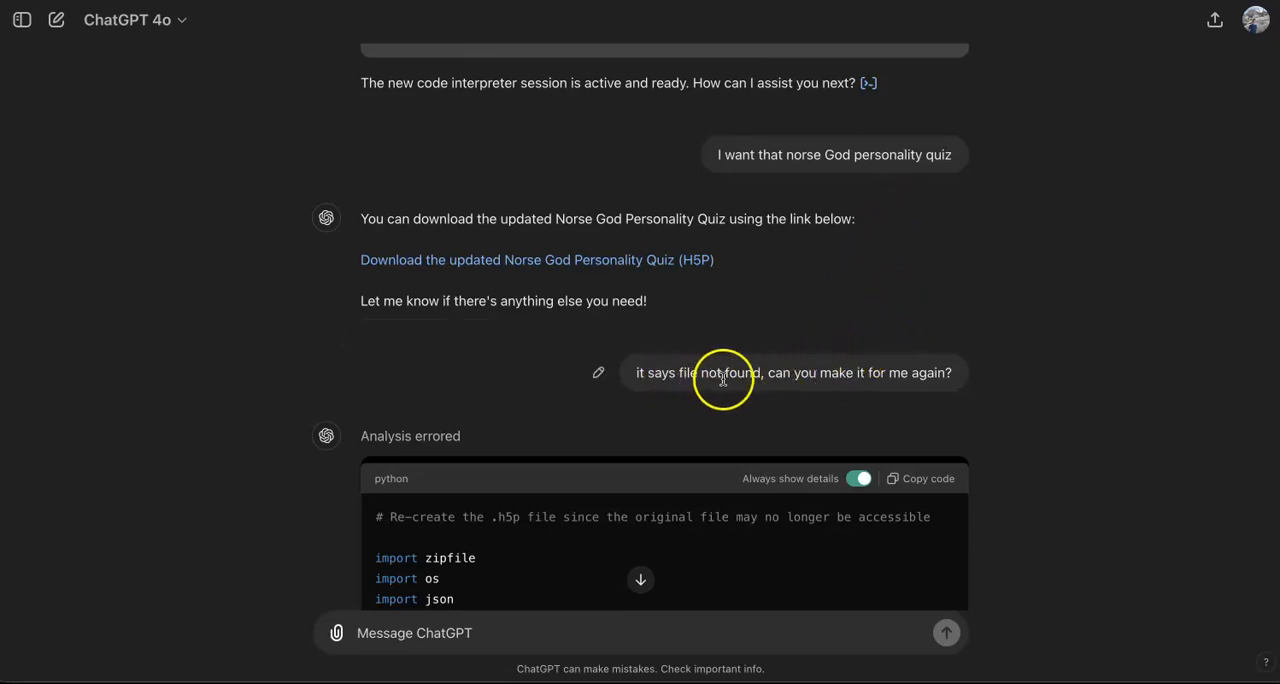
scroll(down, 3)
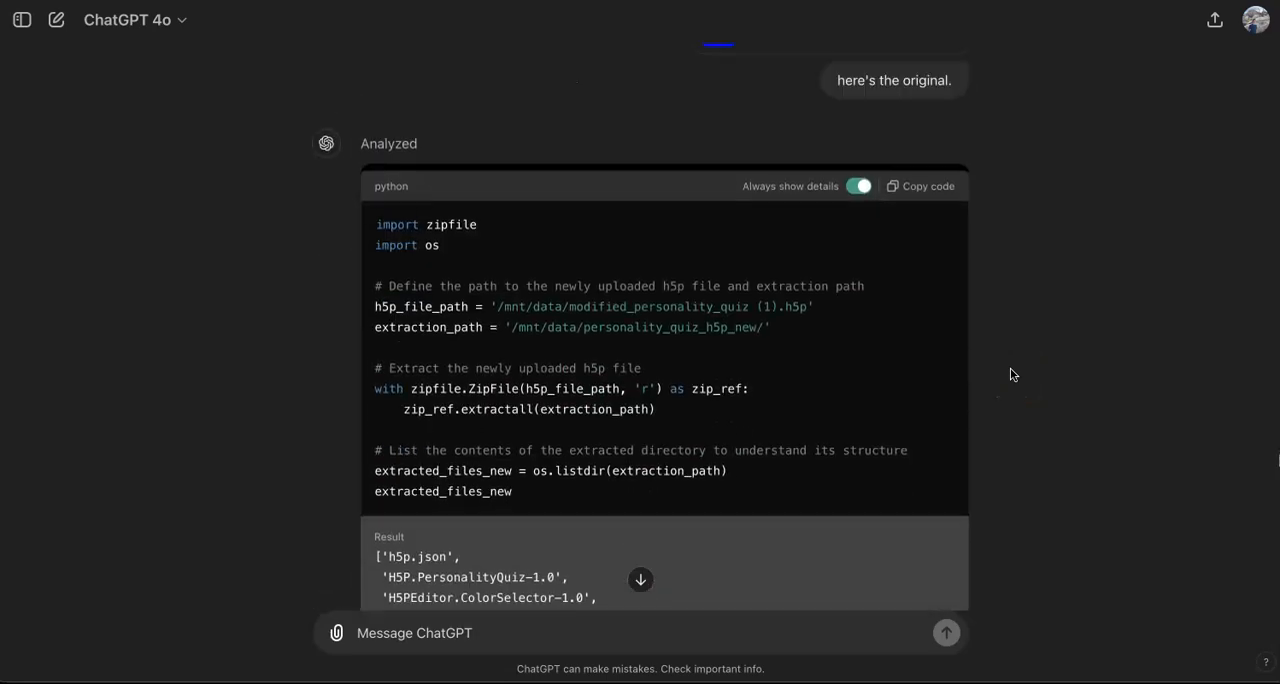
scroll(down, 3)
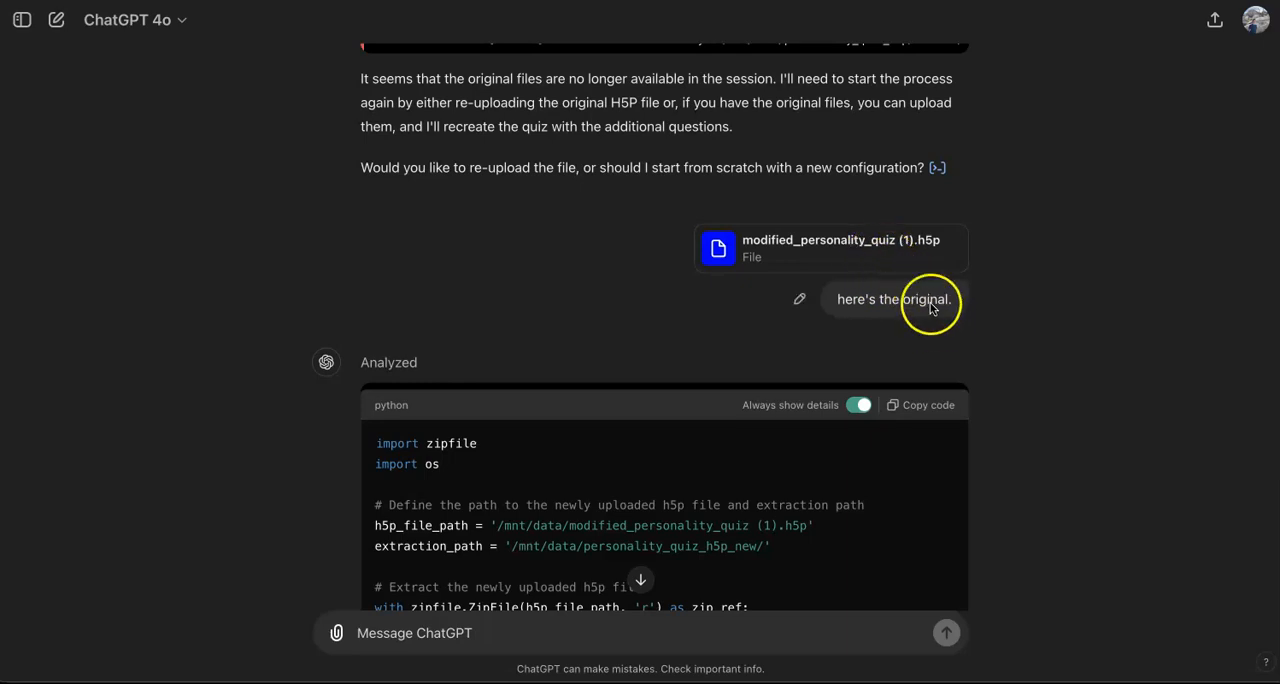
mouse_move(996, 324)
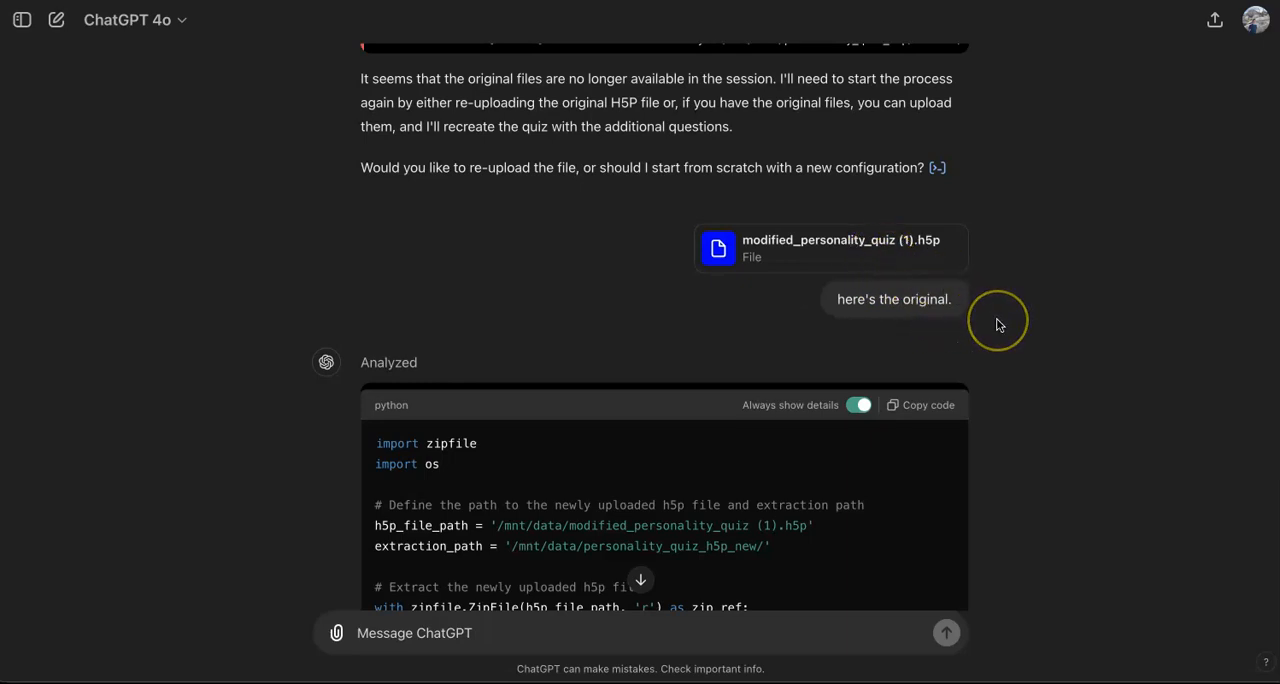
scroll(down, 3)
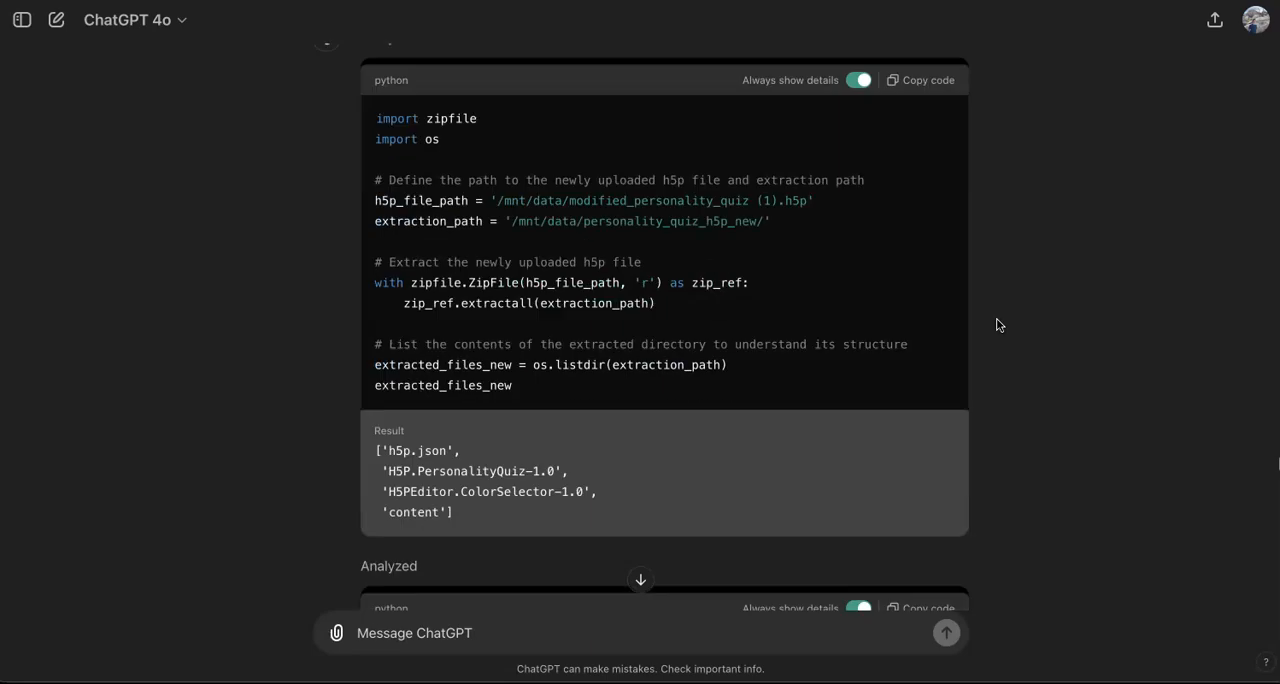
scroll(down, 3)
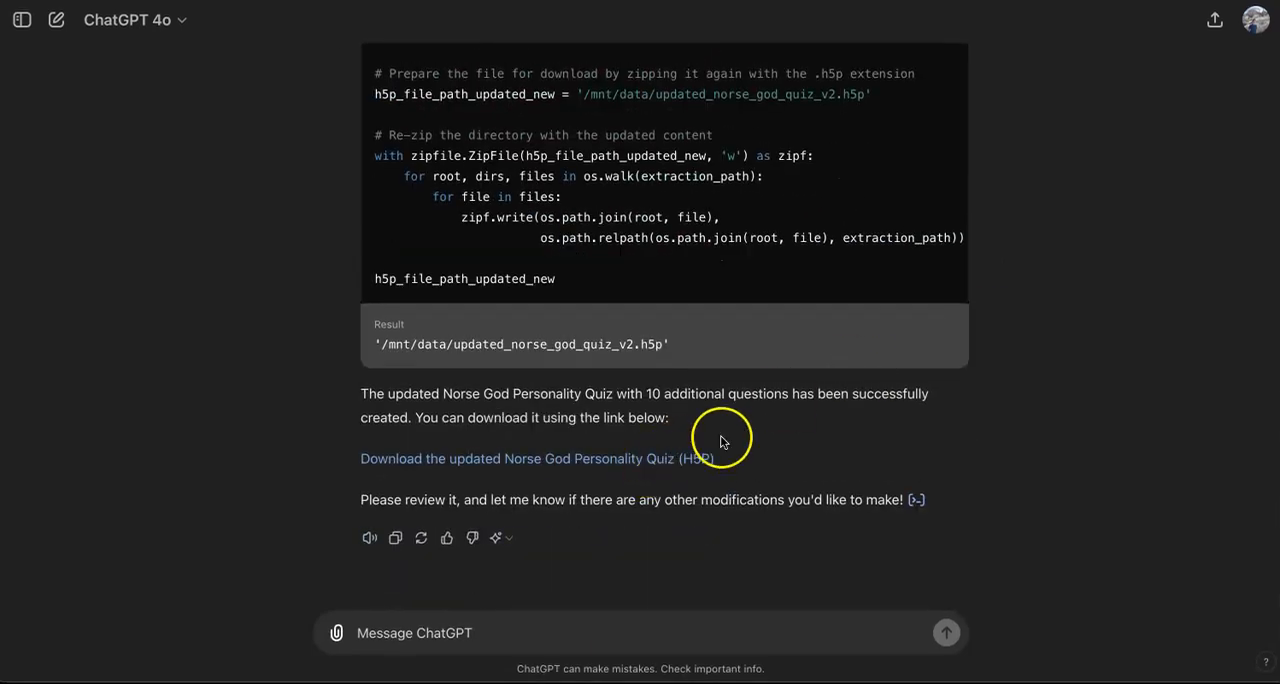
mouse_move(720, 440)
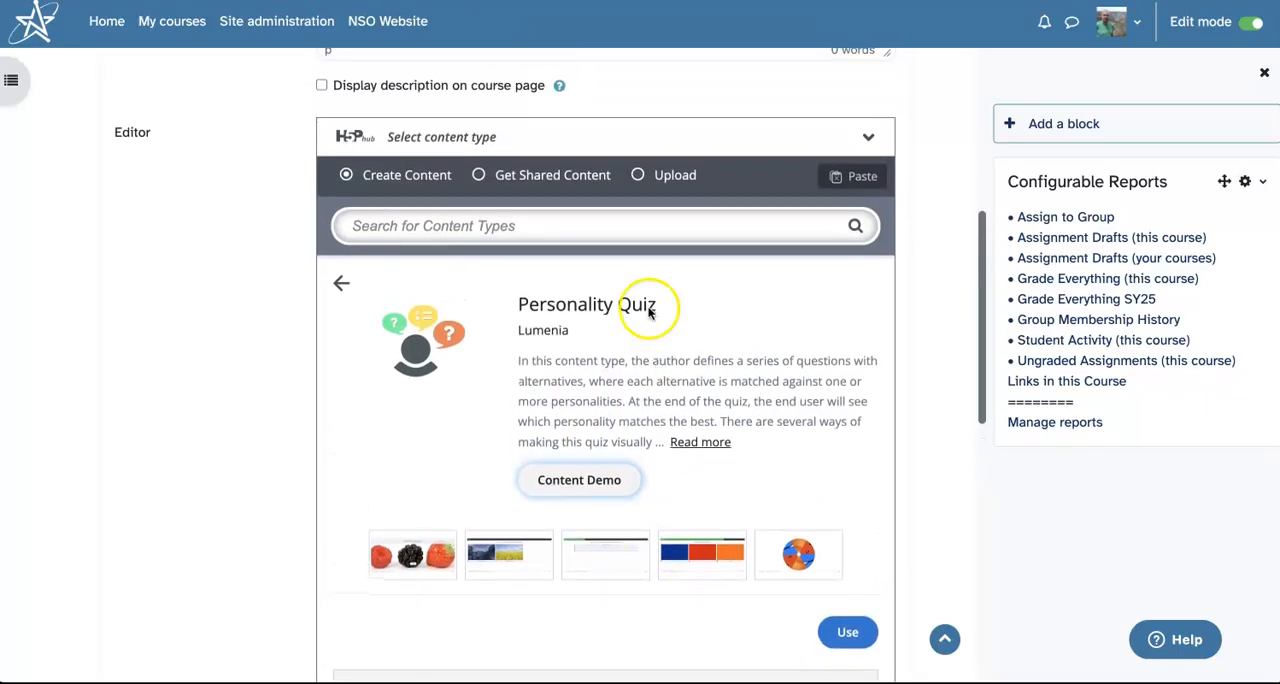
Step: View the H5P activity so the 'Which Norse God Are You?' quiz shows in preview mode
click(636, 174)
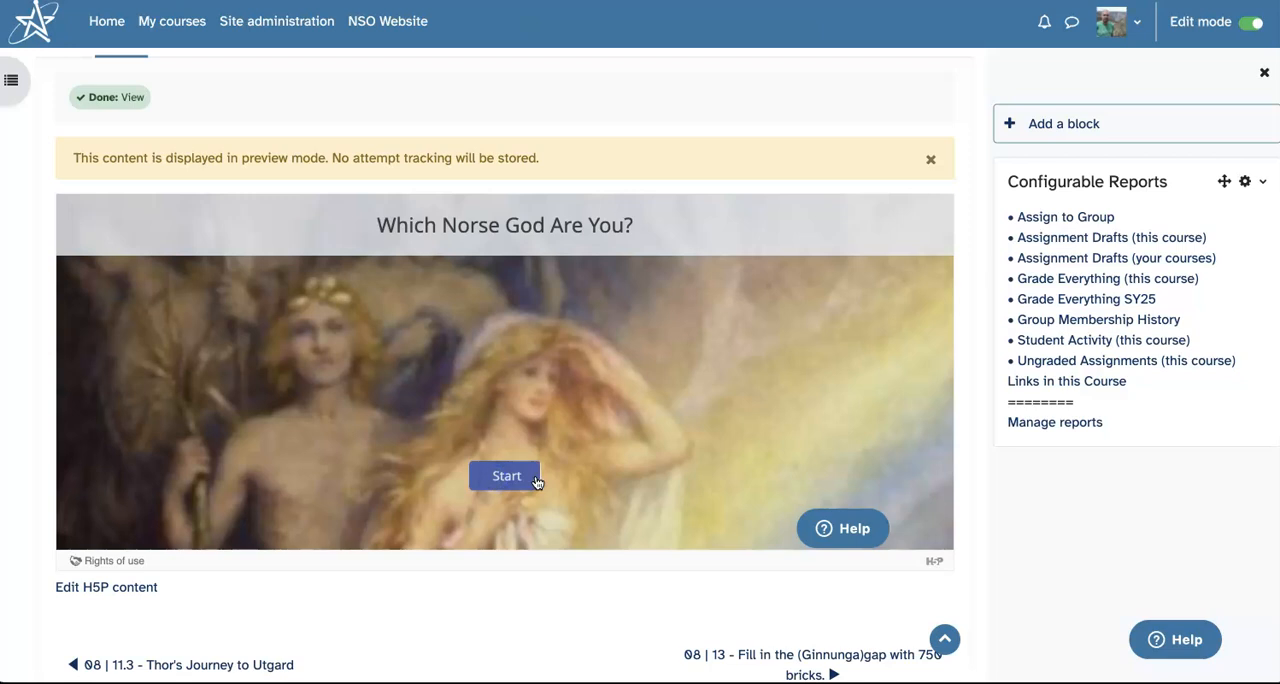
Step: Start the quiz and answer Wisdom, Purity and kindness, Negotiation and strategy, Embrace it fully, Learn and adapt, Knowledge
click(504, 476)
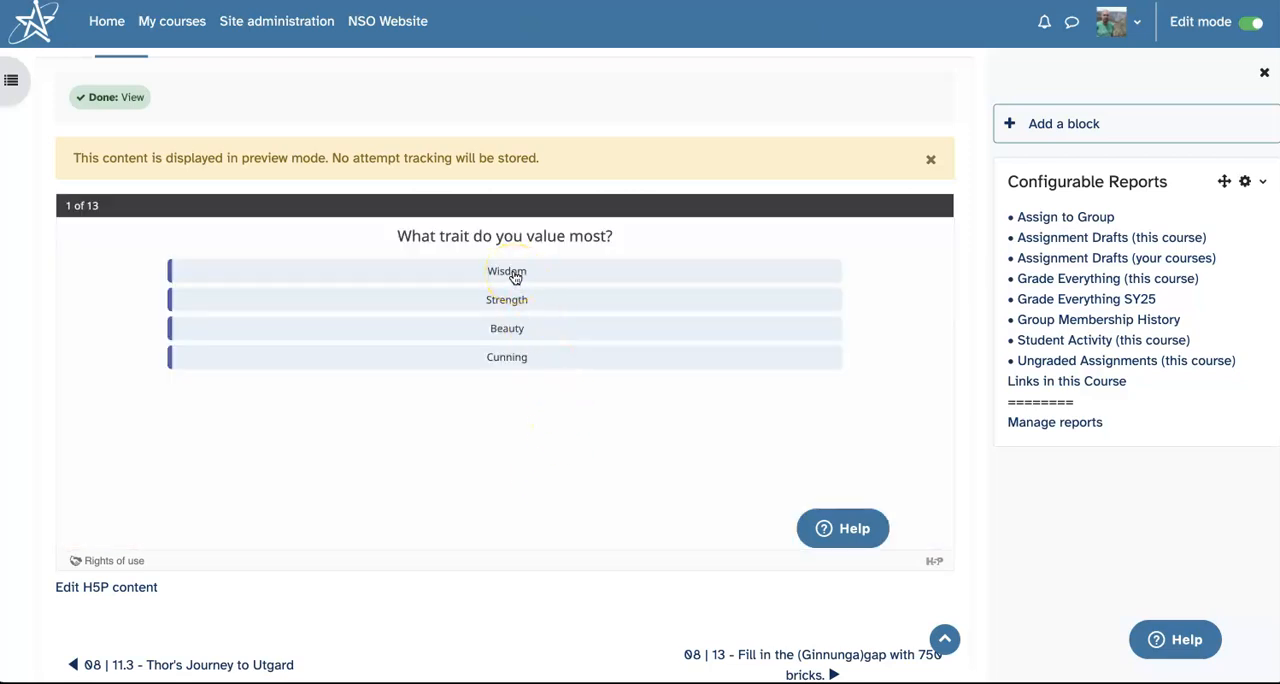
click(508, 272)
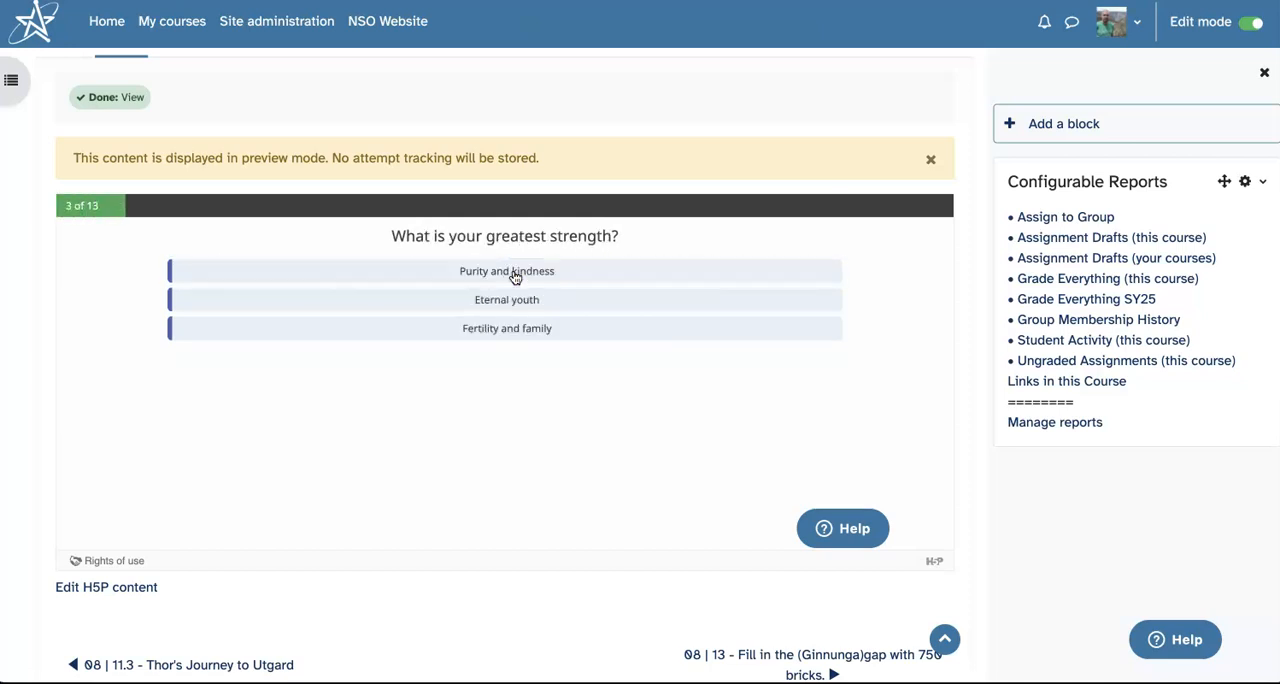
click(508, 272)
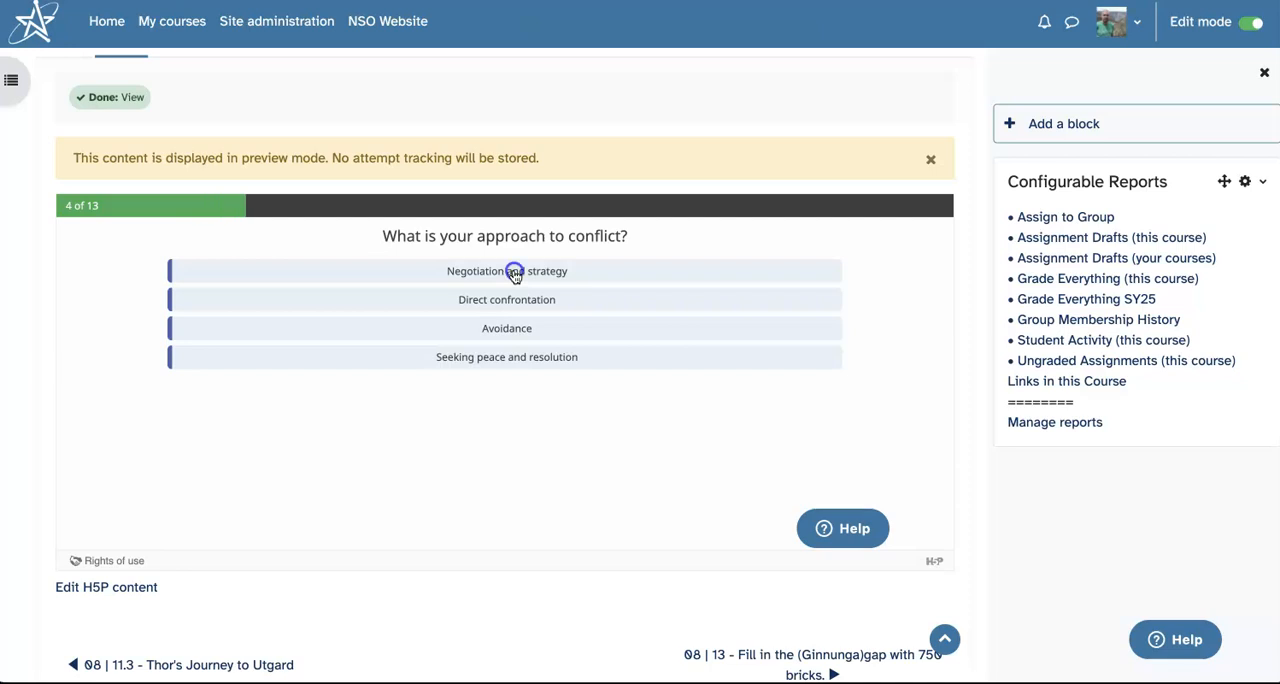
click(512, 272)
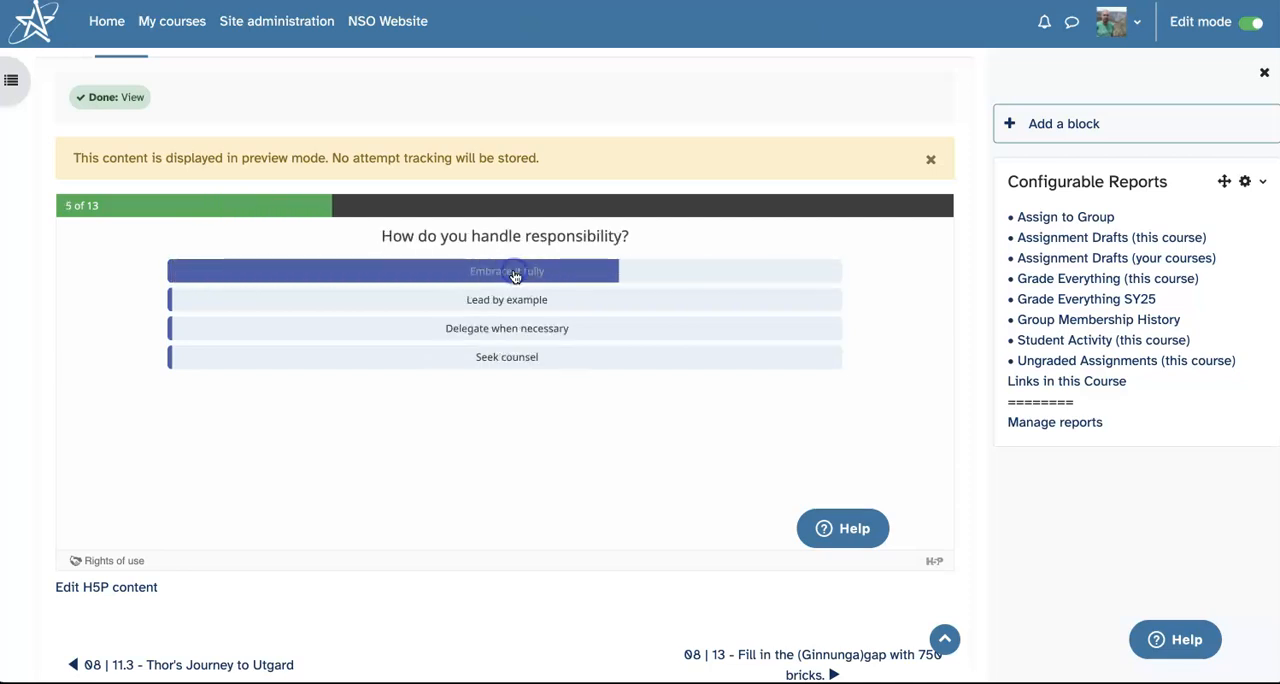
click(512, 272)
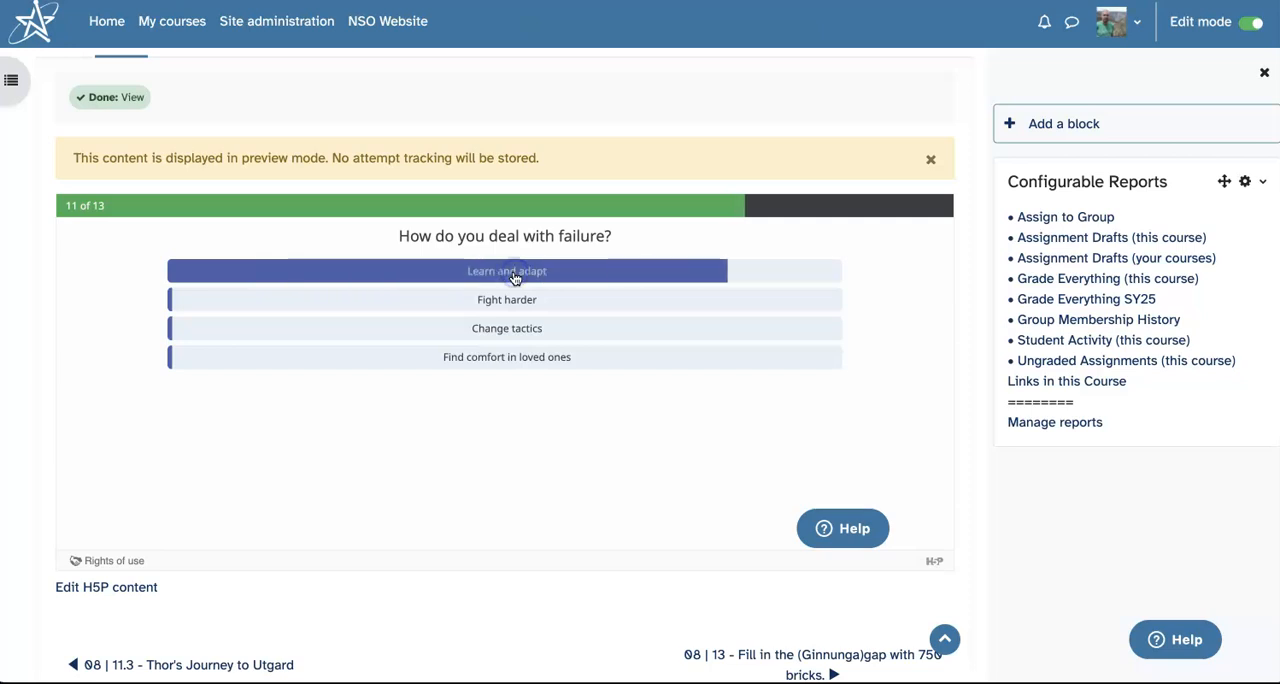
click(506, 272)
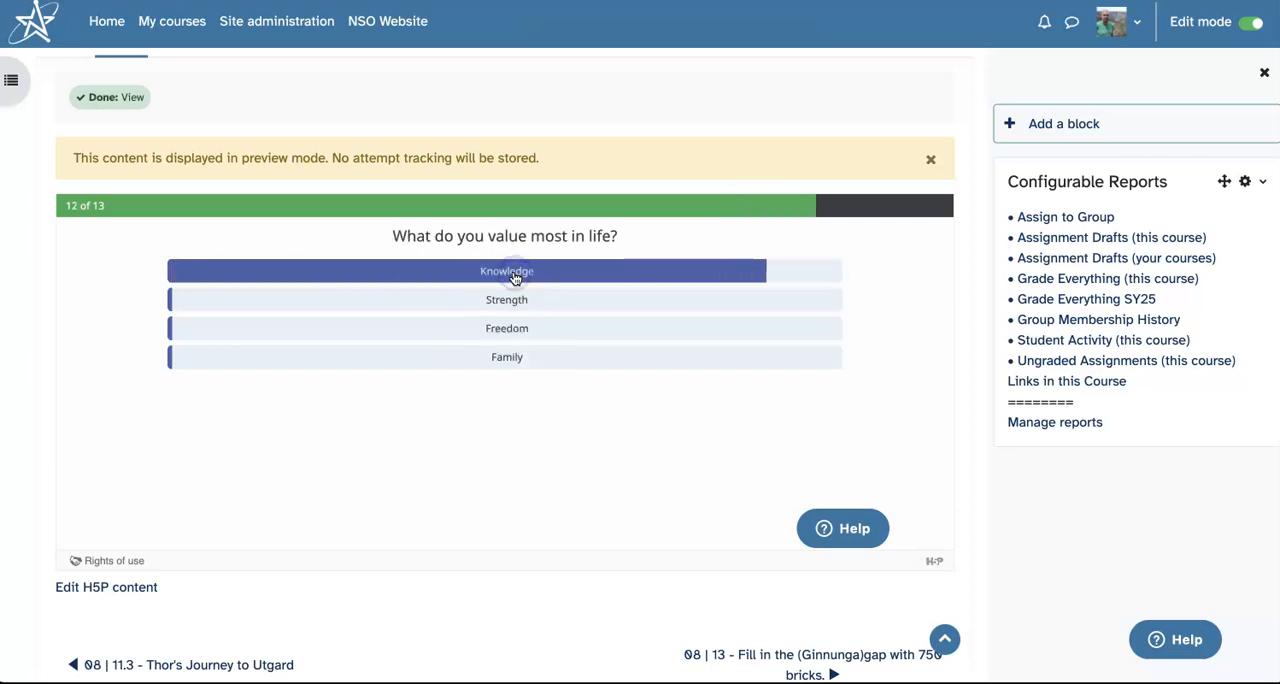
click(508, 272)
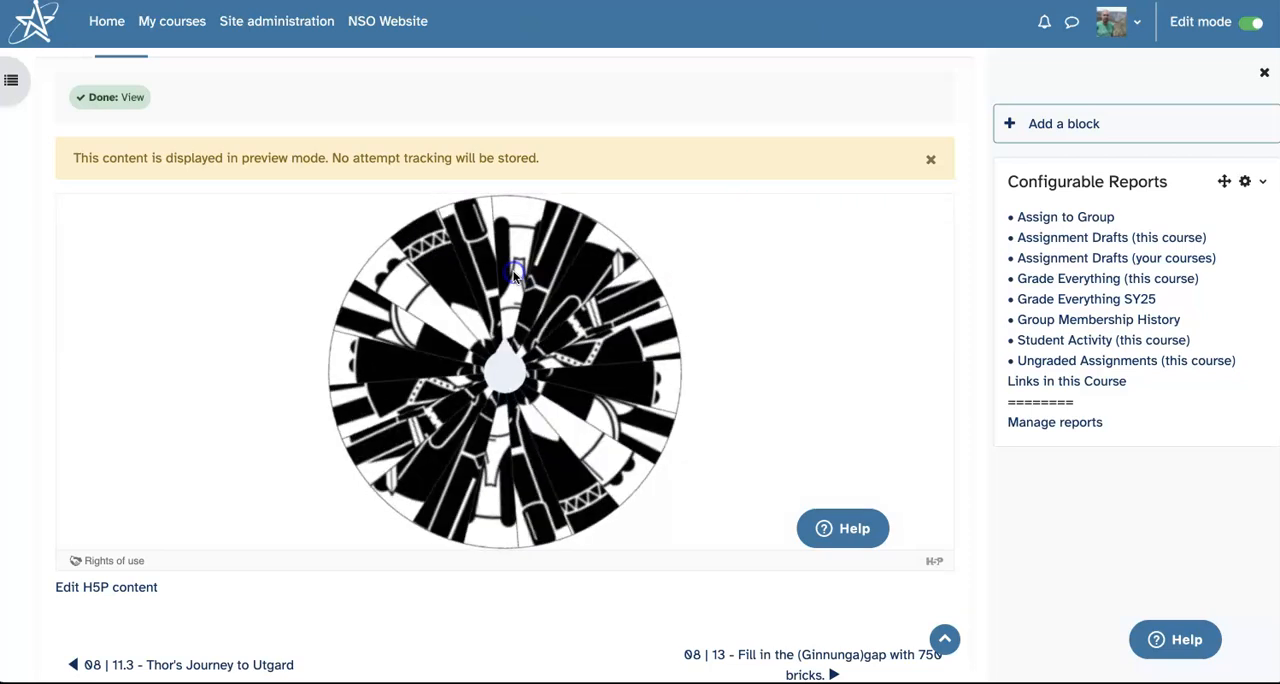